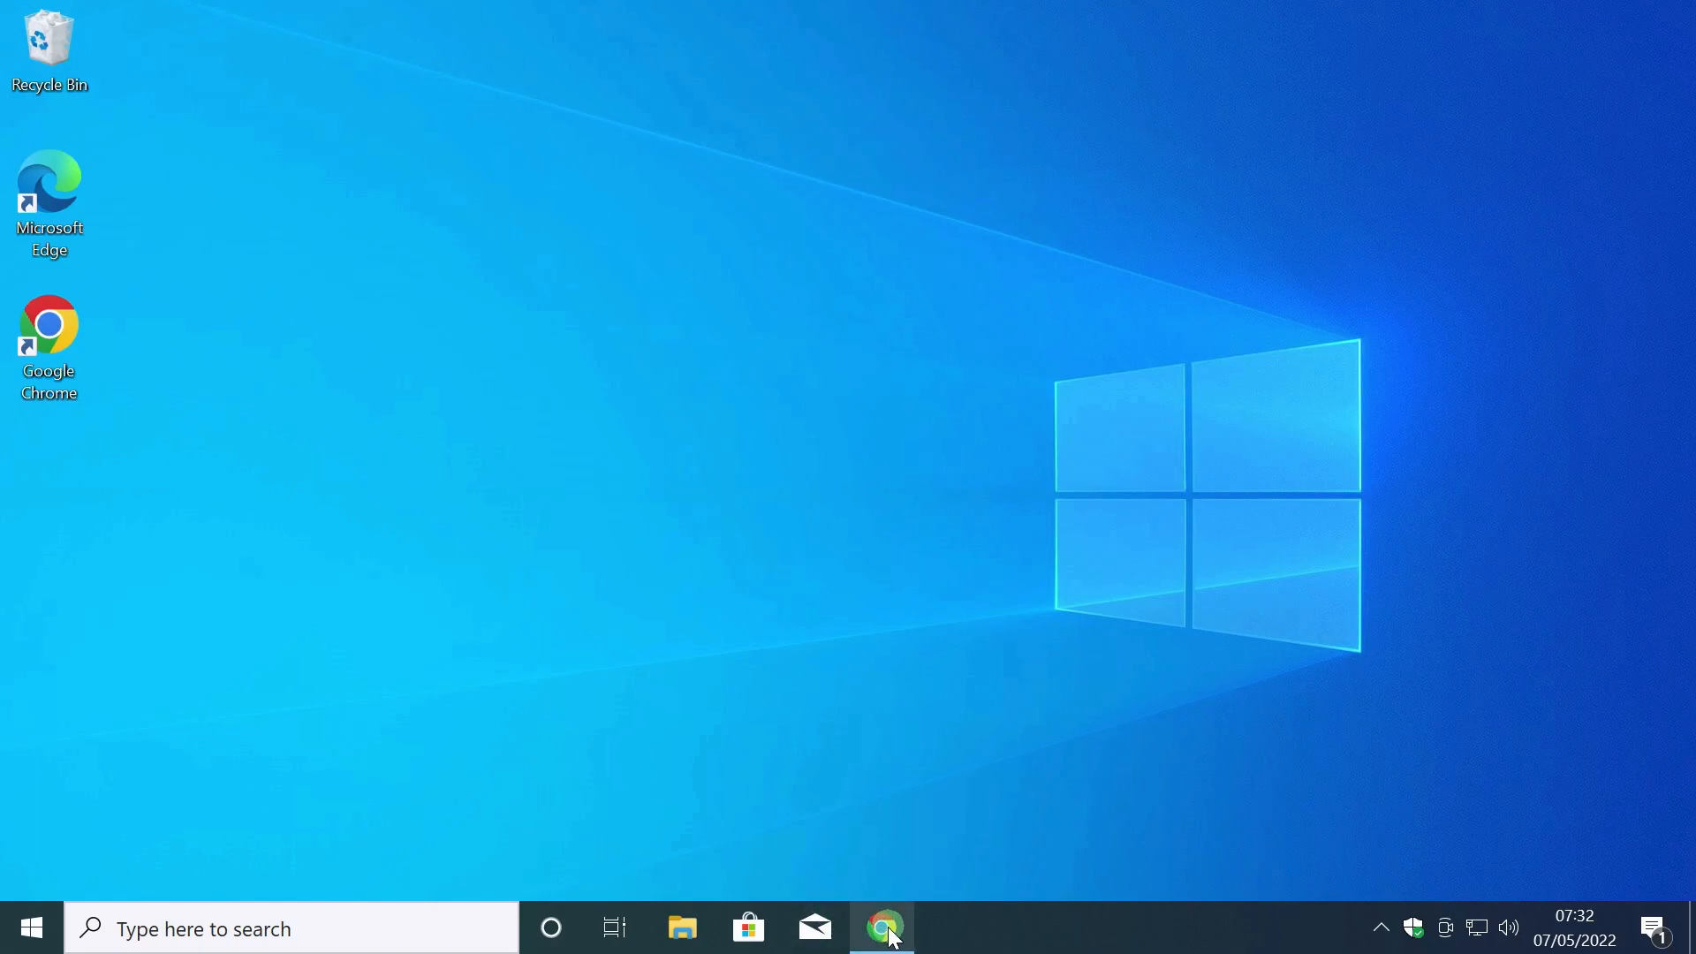
# Restore the YouTube tutorial and expand its description to show the Media Creation Tool link.
pyautogui.click(881, 928)
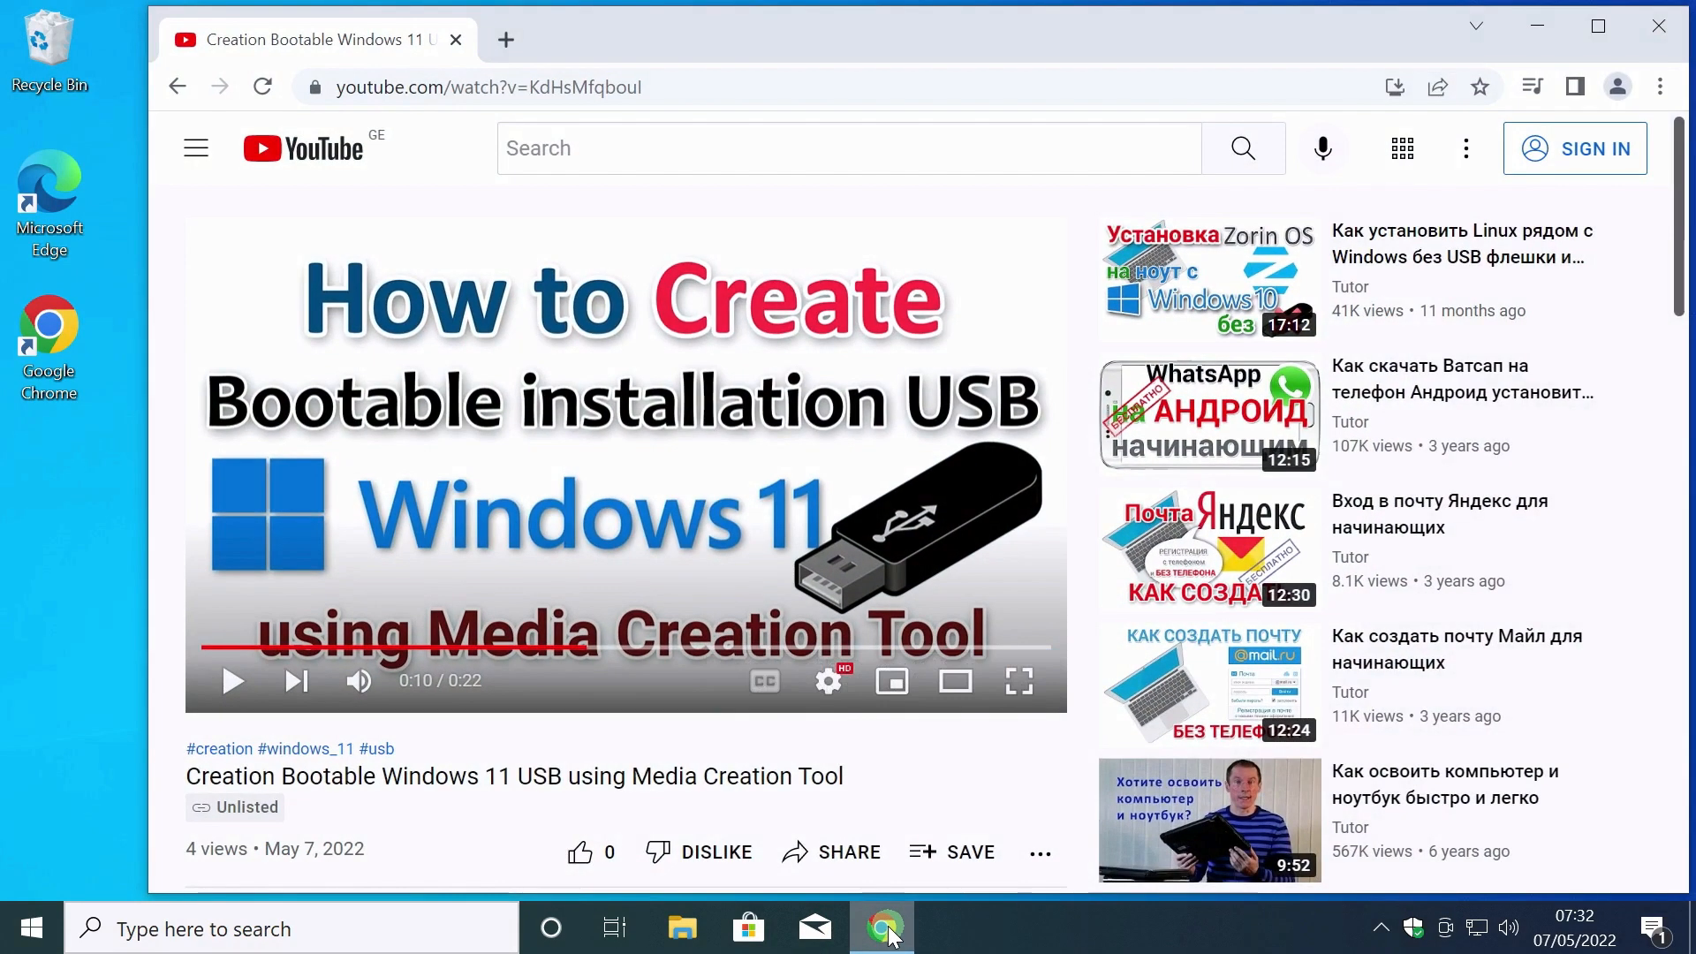
pyautogui.scroll(-3)
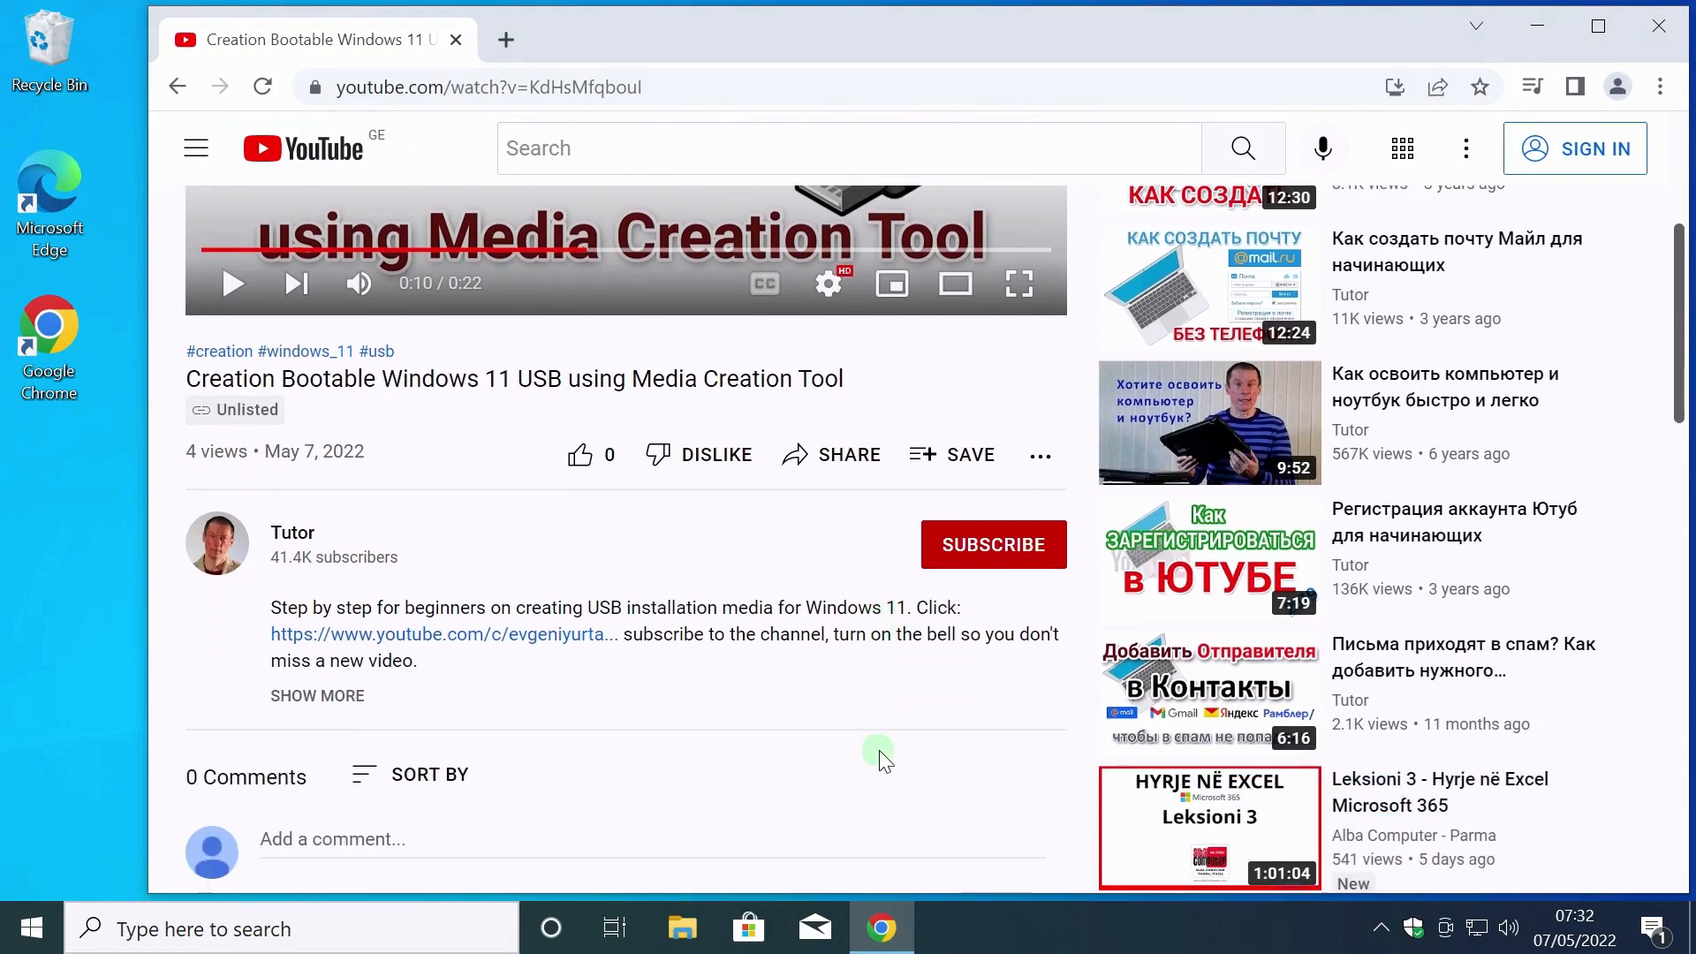
pyautogui.scroll(-3)
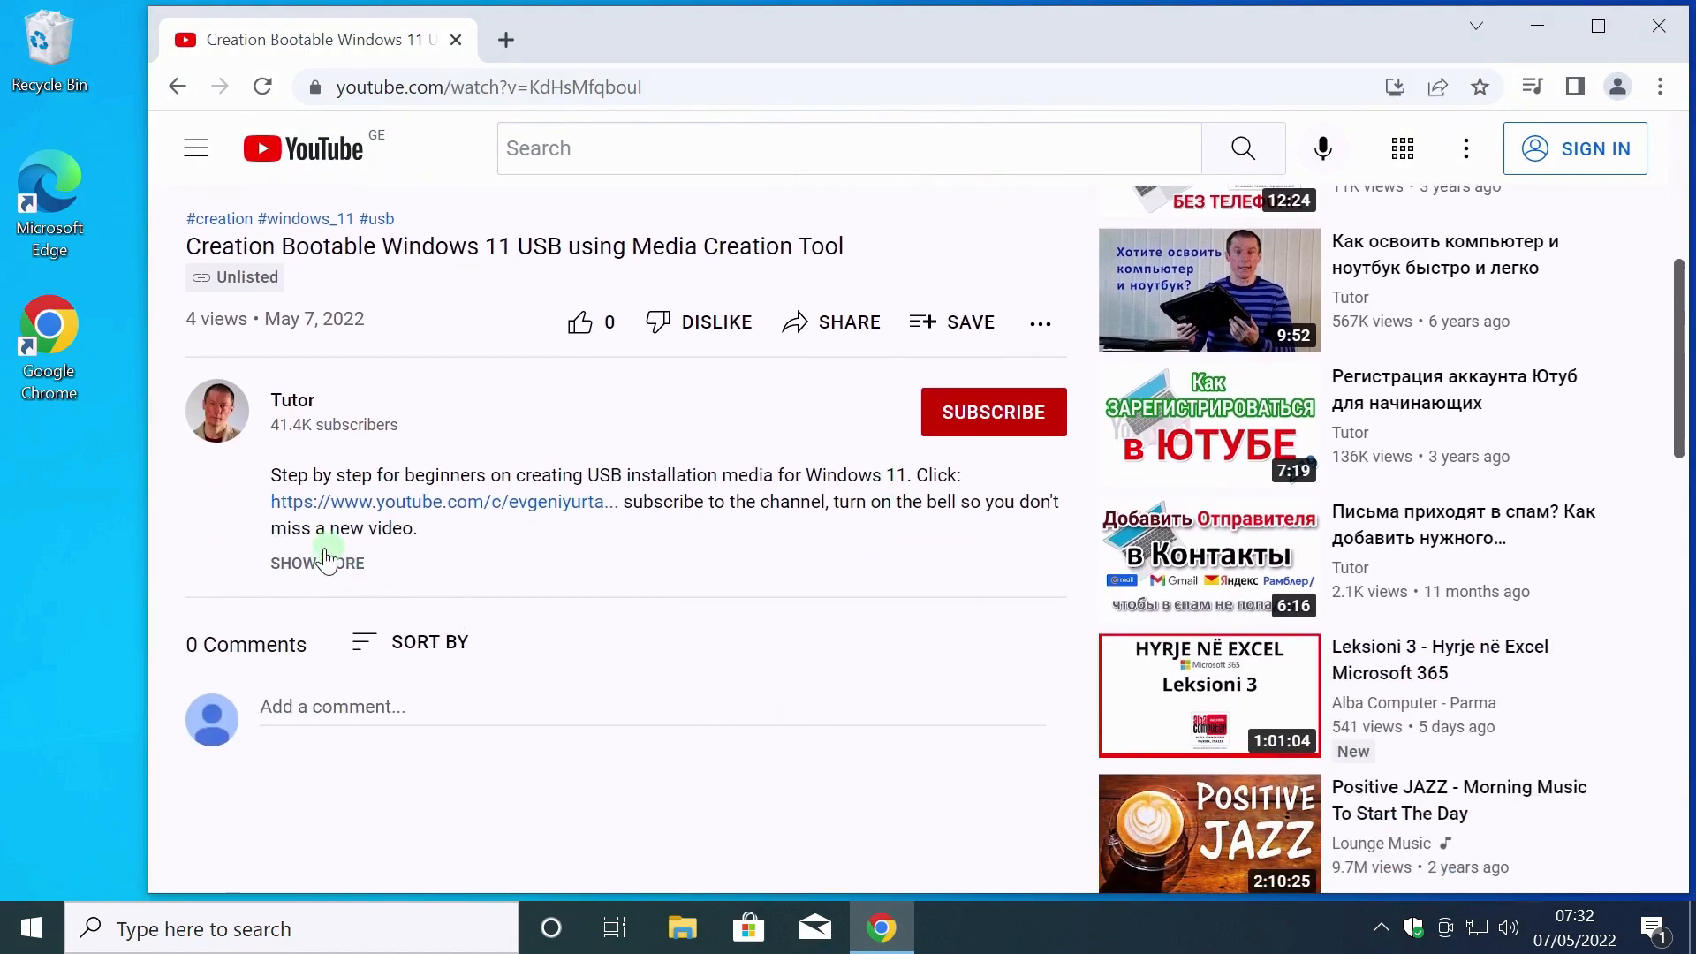
pyautogui.click(316, 562)
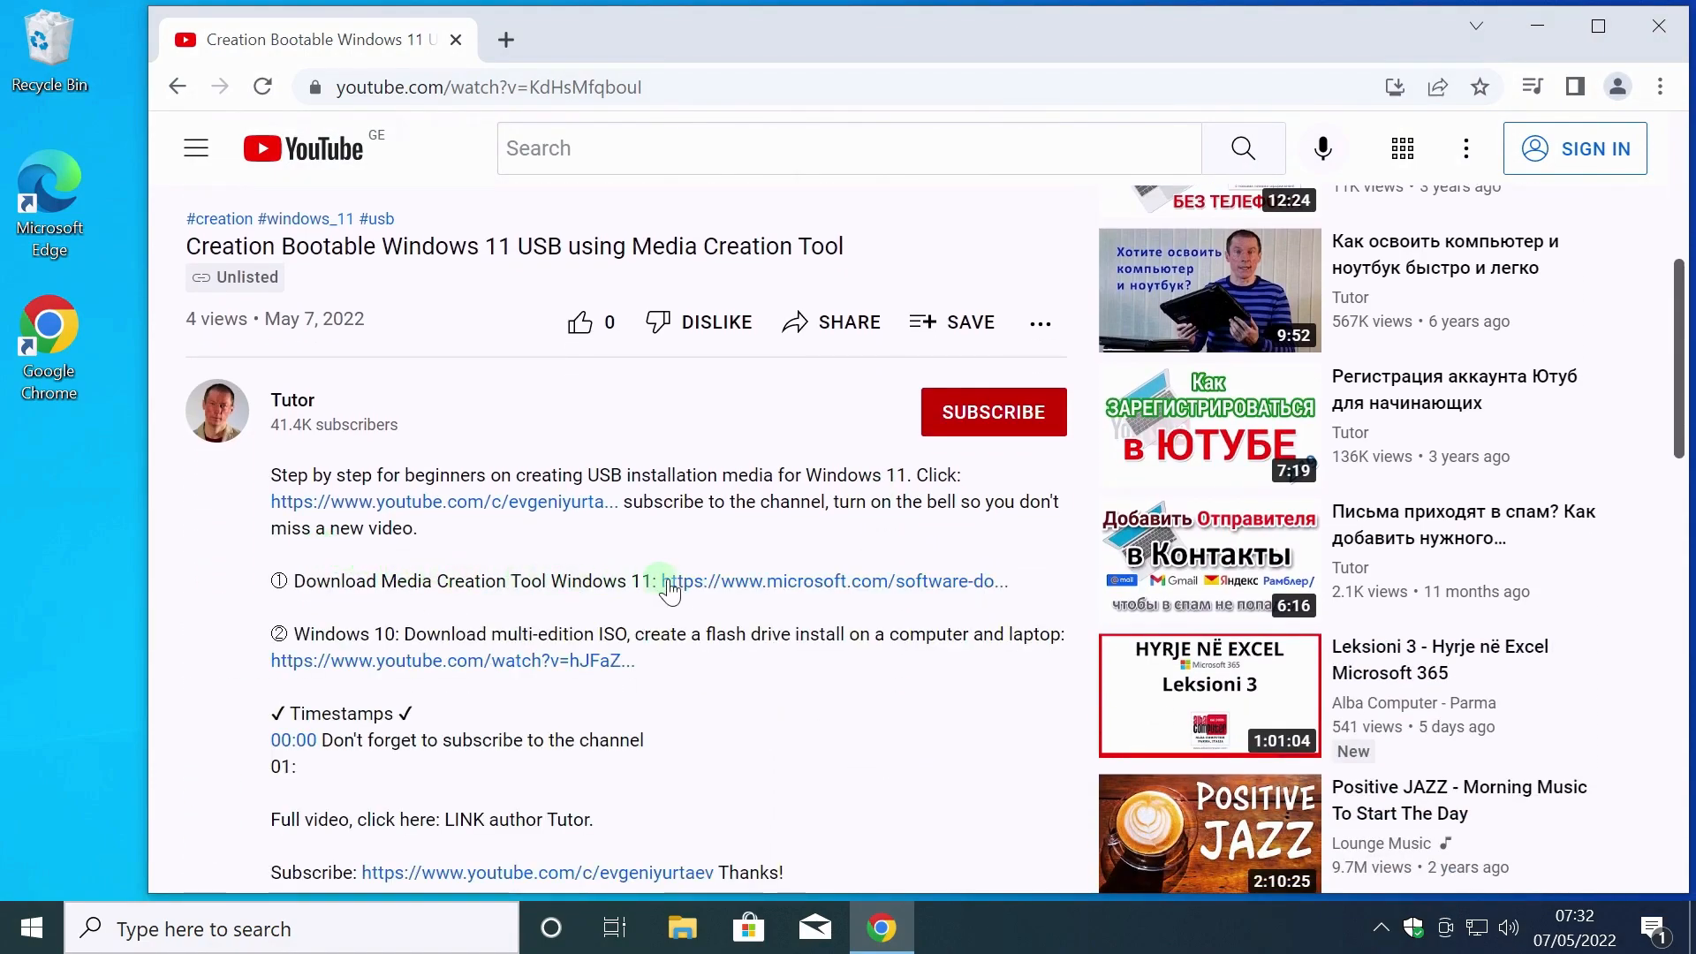
pyautogui.moveTo(800, 592)
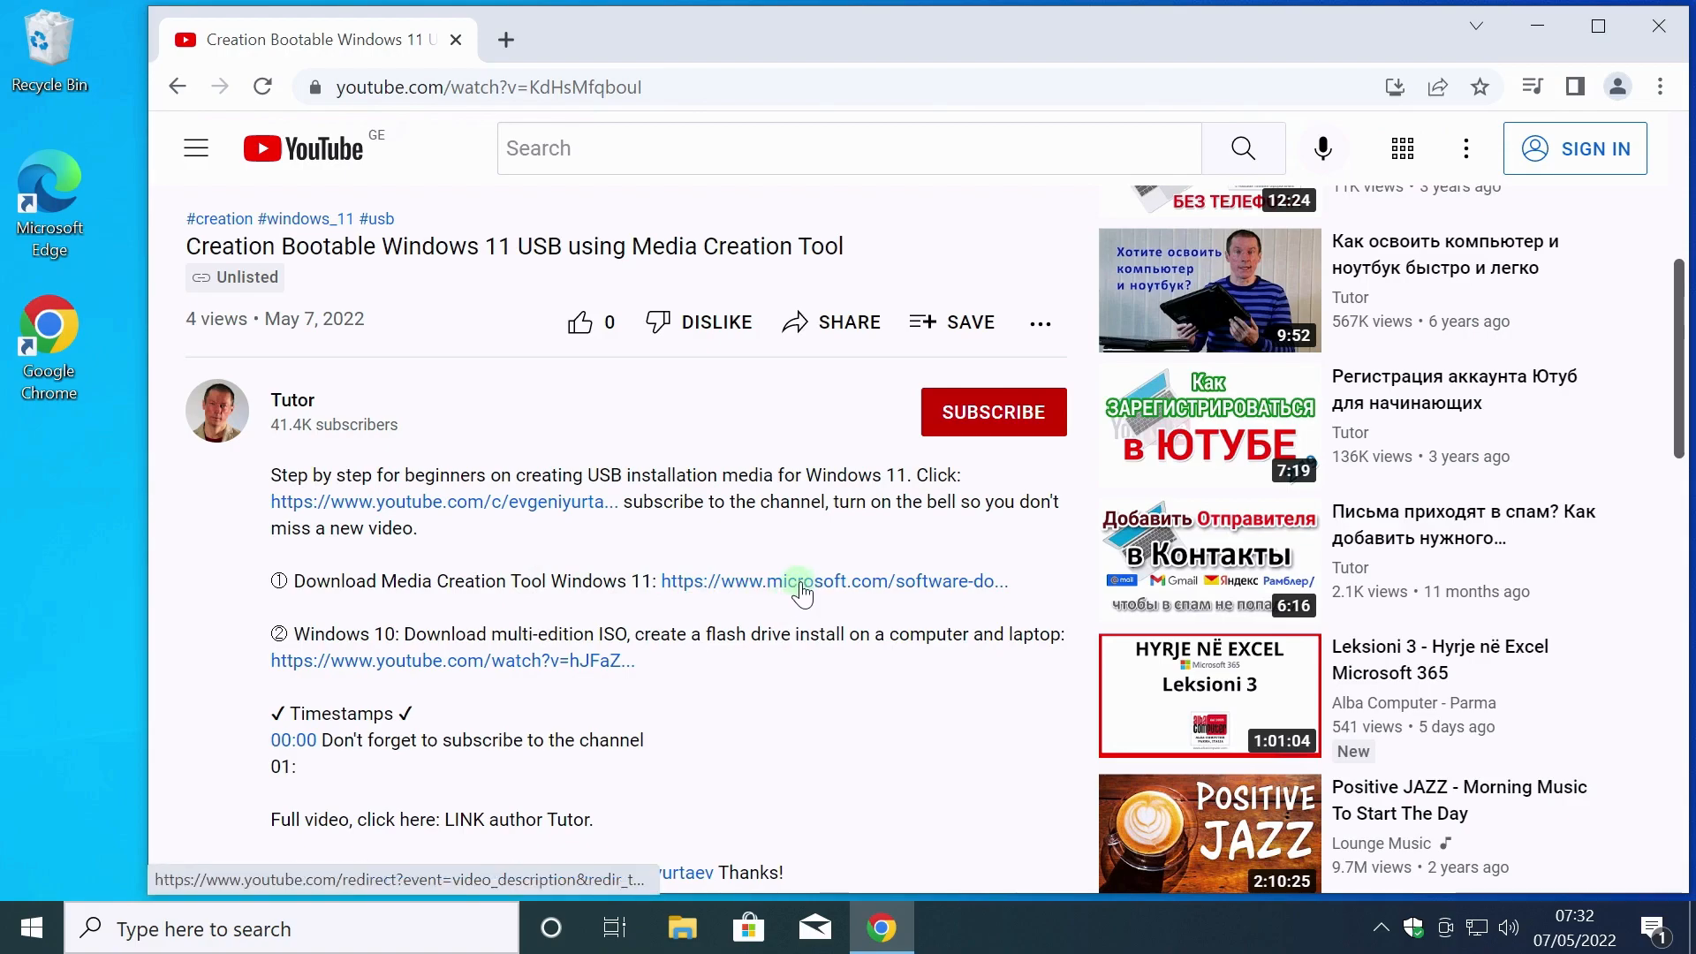
# Follow the microsoft.com link and scroll to the Create Windows 11 Installation Media section.
pyautogui.click(797, 581)
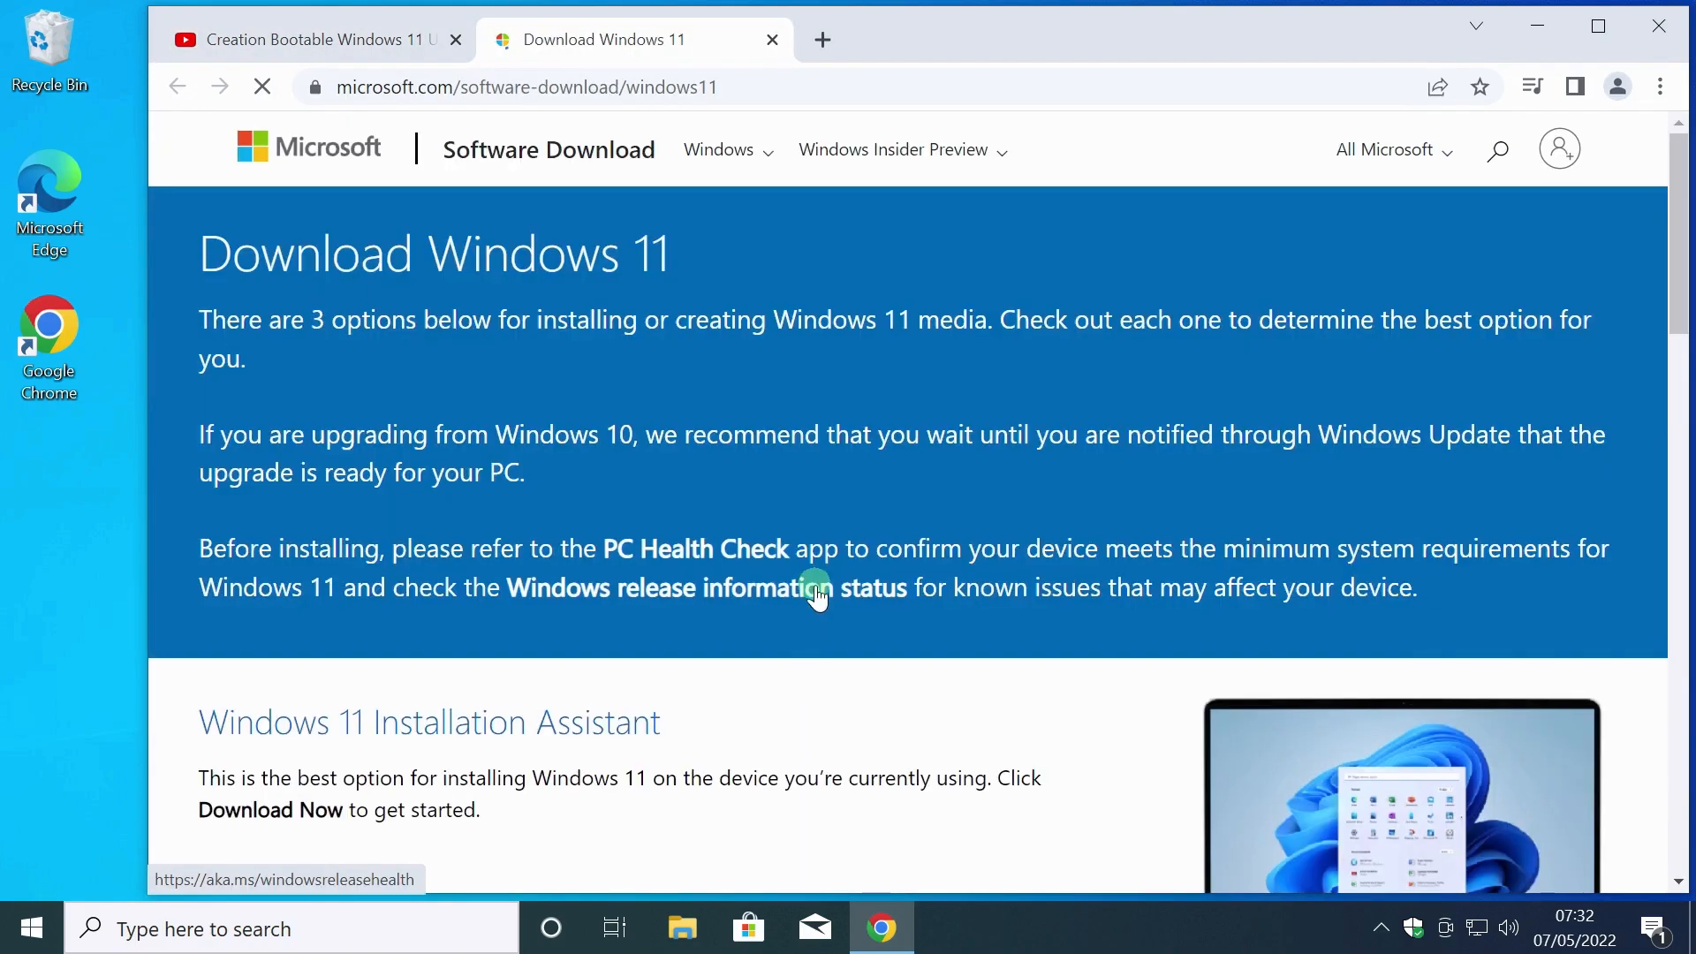
pyautogui.scroll(-3)
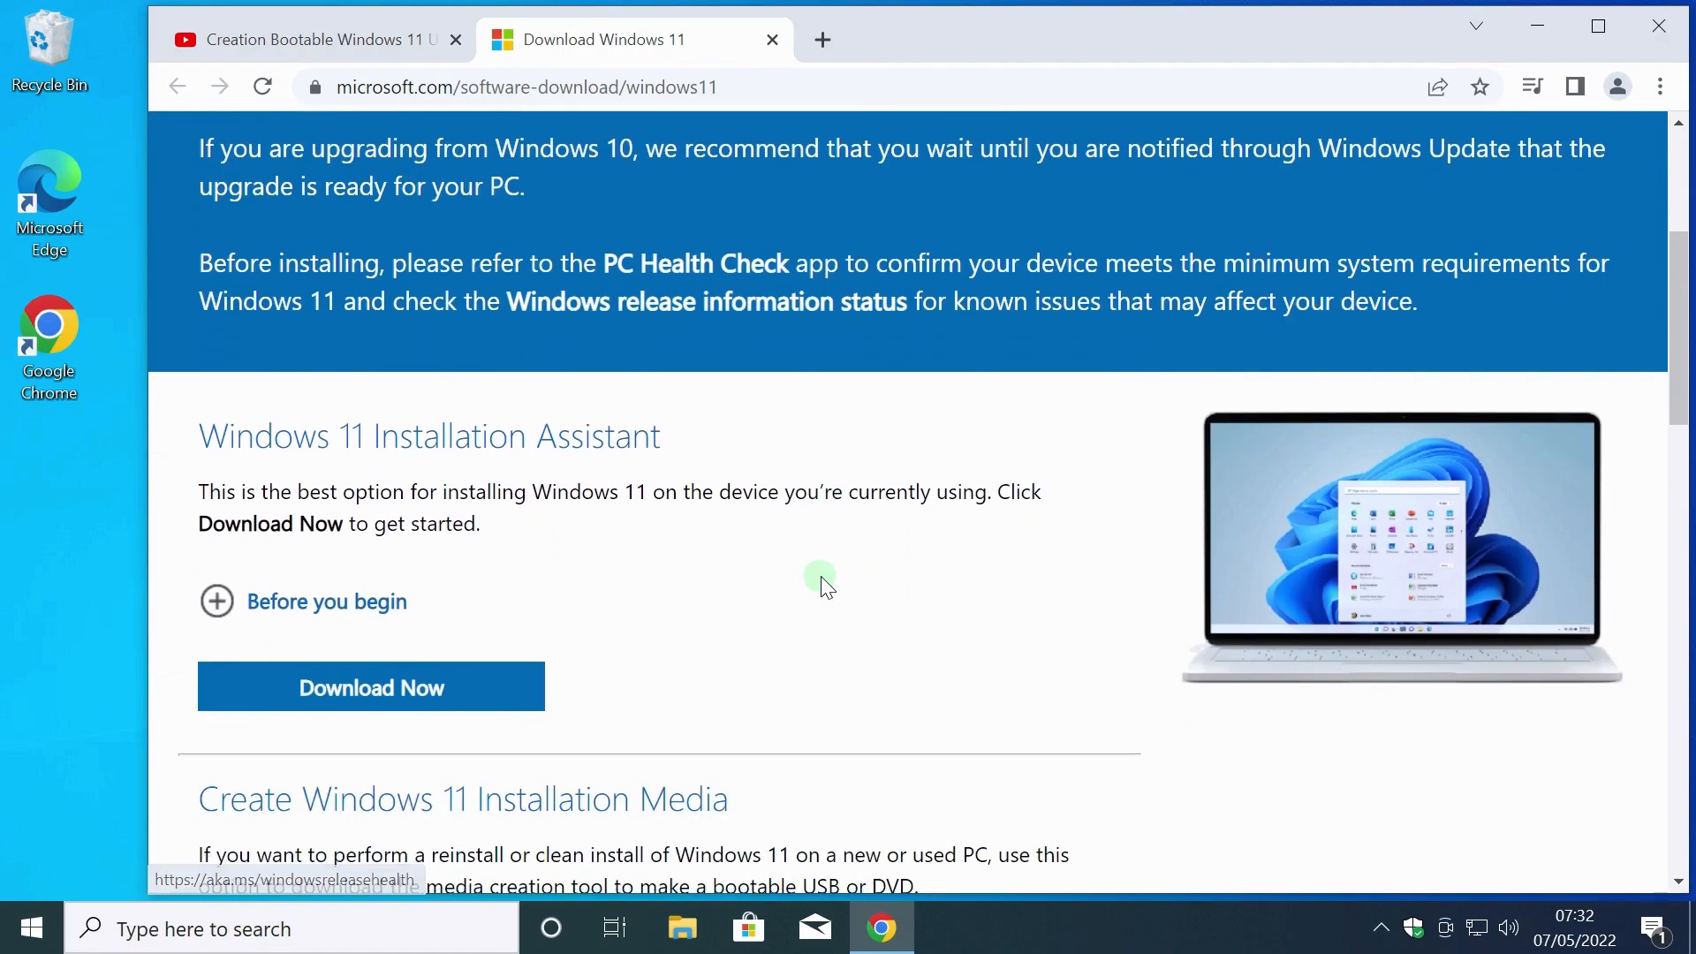
pyautogui.scroll(-3)
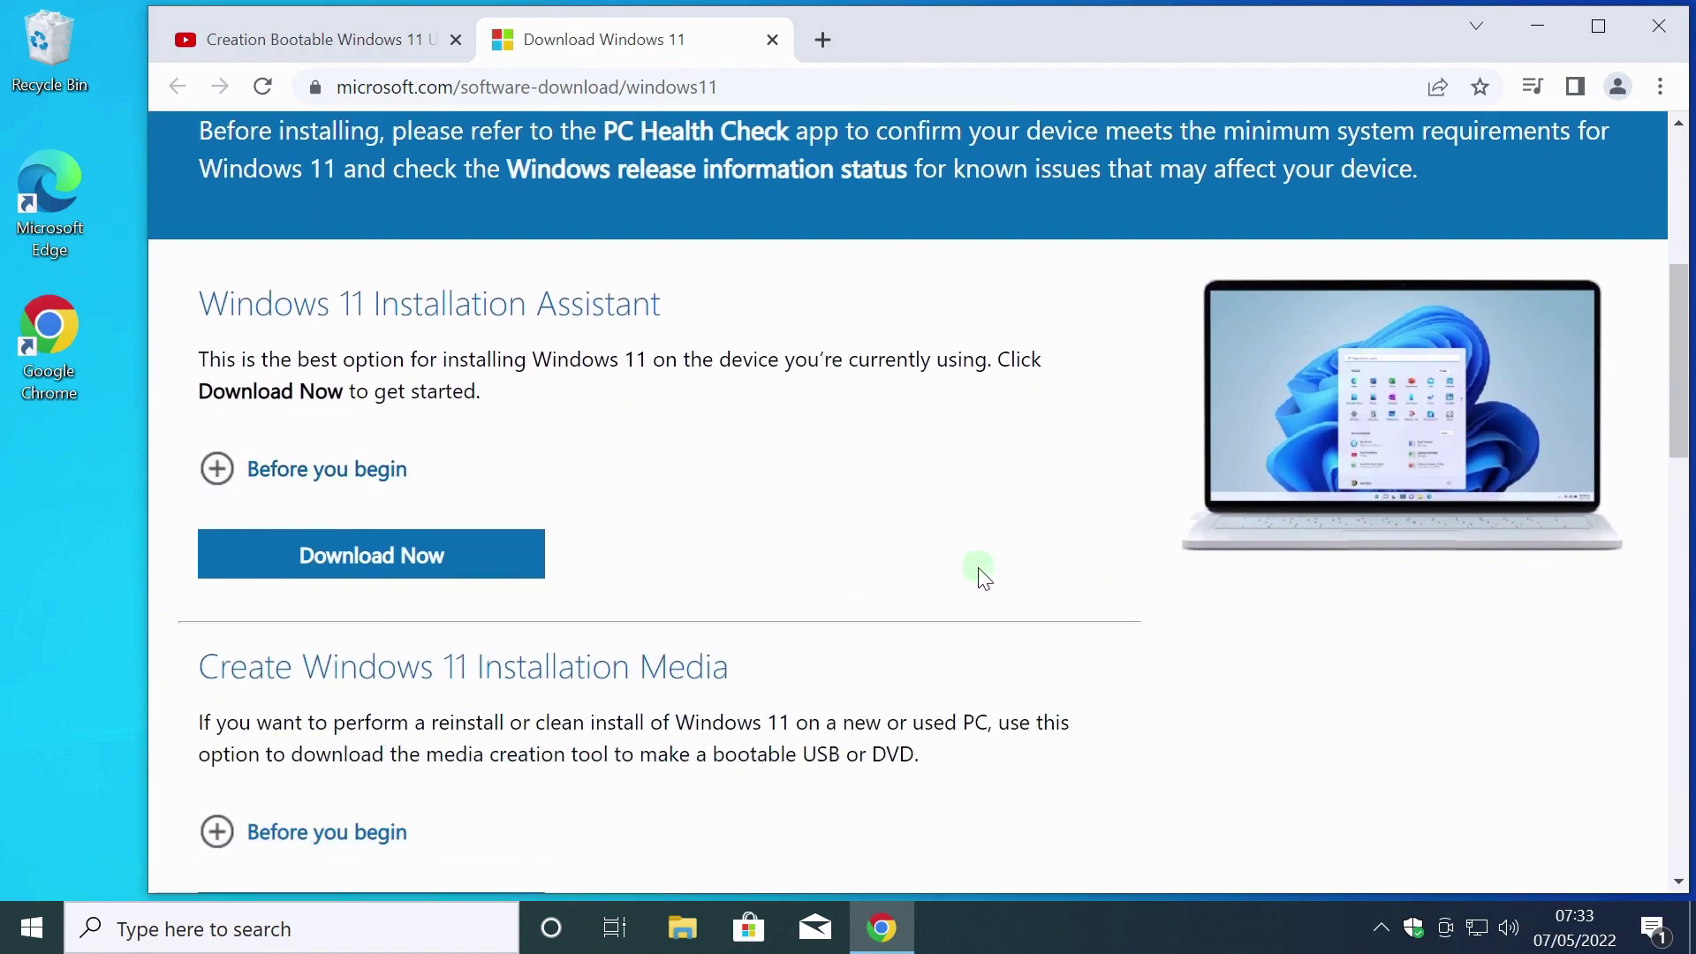
pyautogui.scroll(-3)
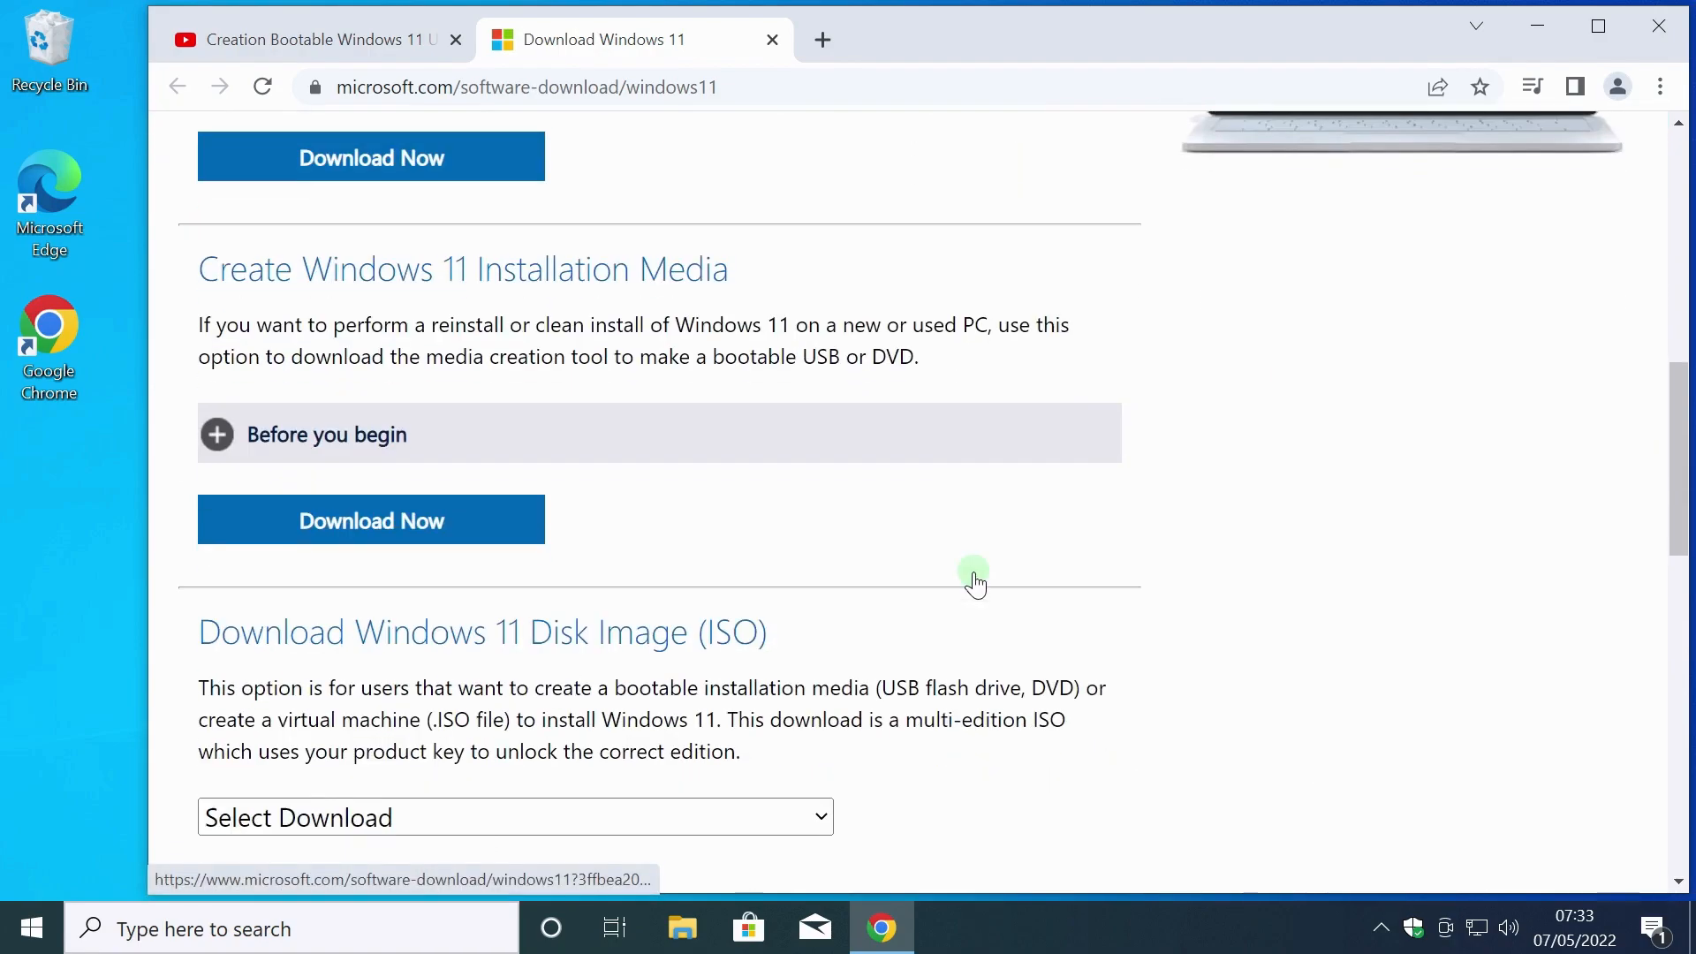
pyautogui.scroll(-3)
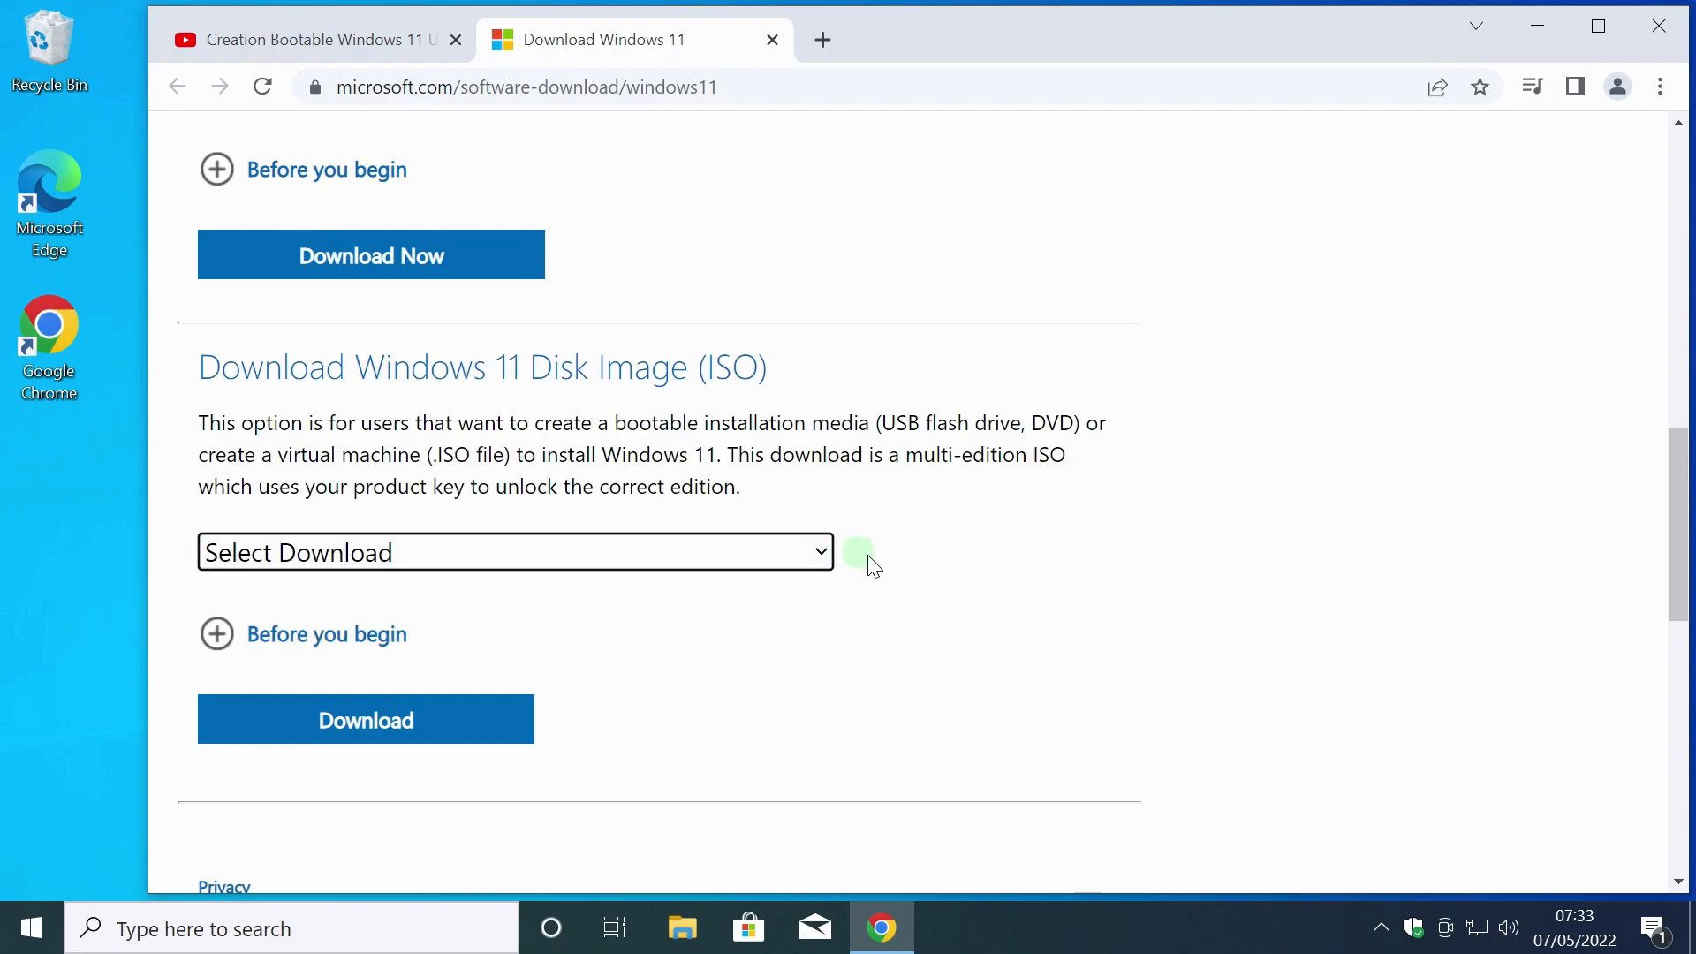
pyautogui.scroll(3)
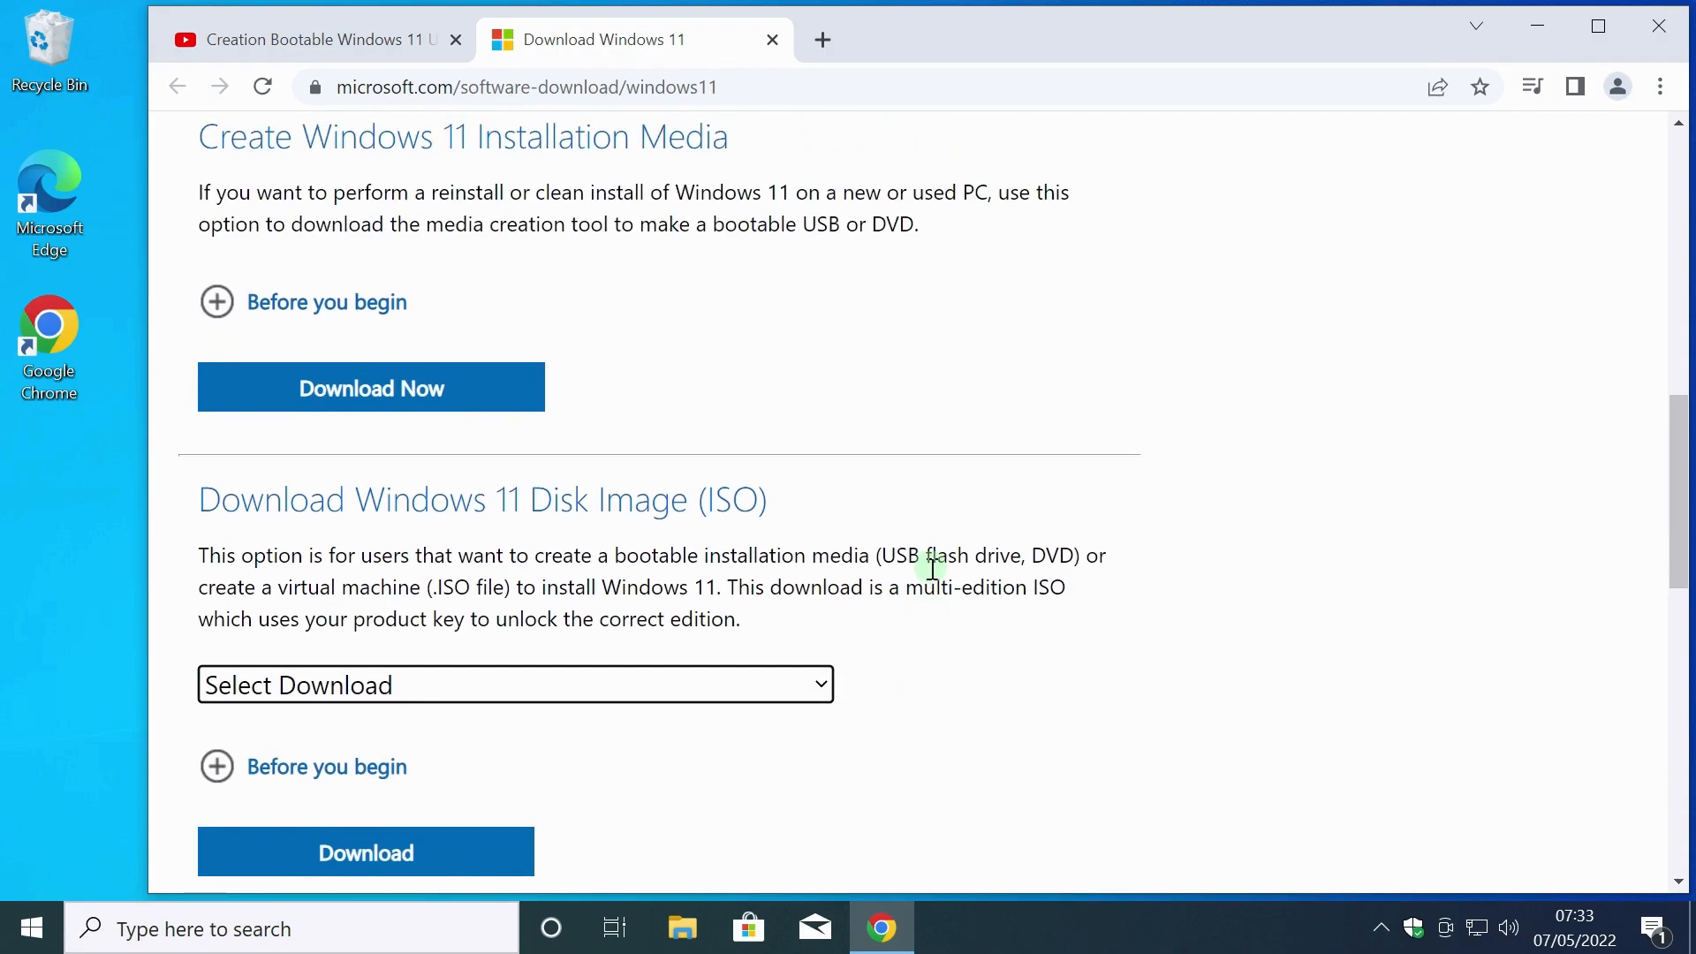
pyautogui.scroll(3)
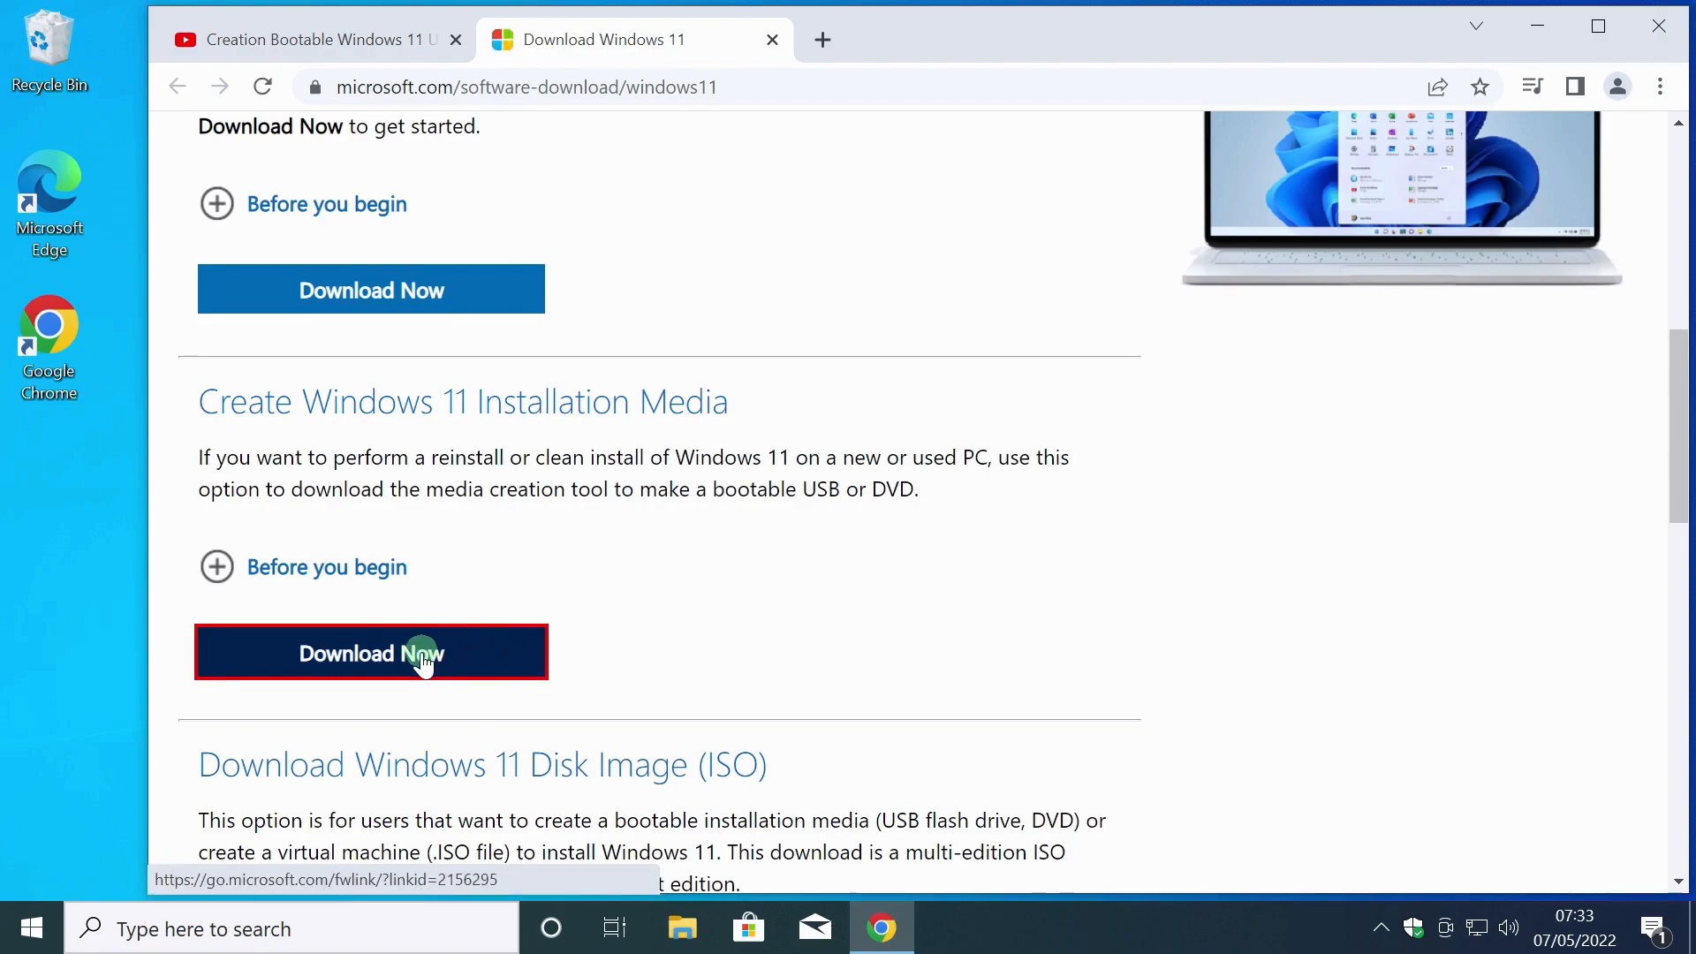
# Download the Windows 11 media creation tool via Download Now.
pyautogui.click(371, 651)
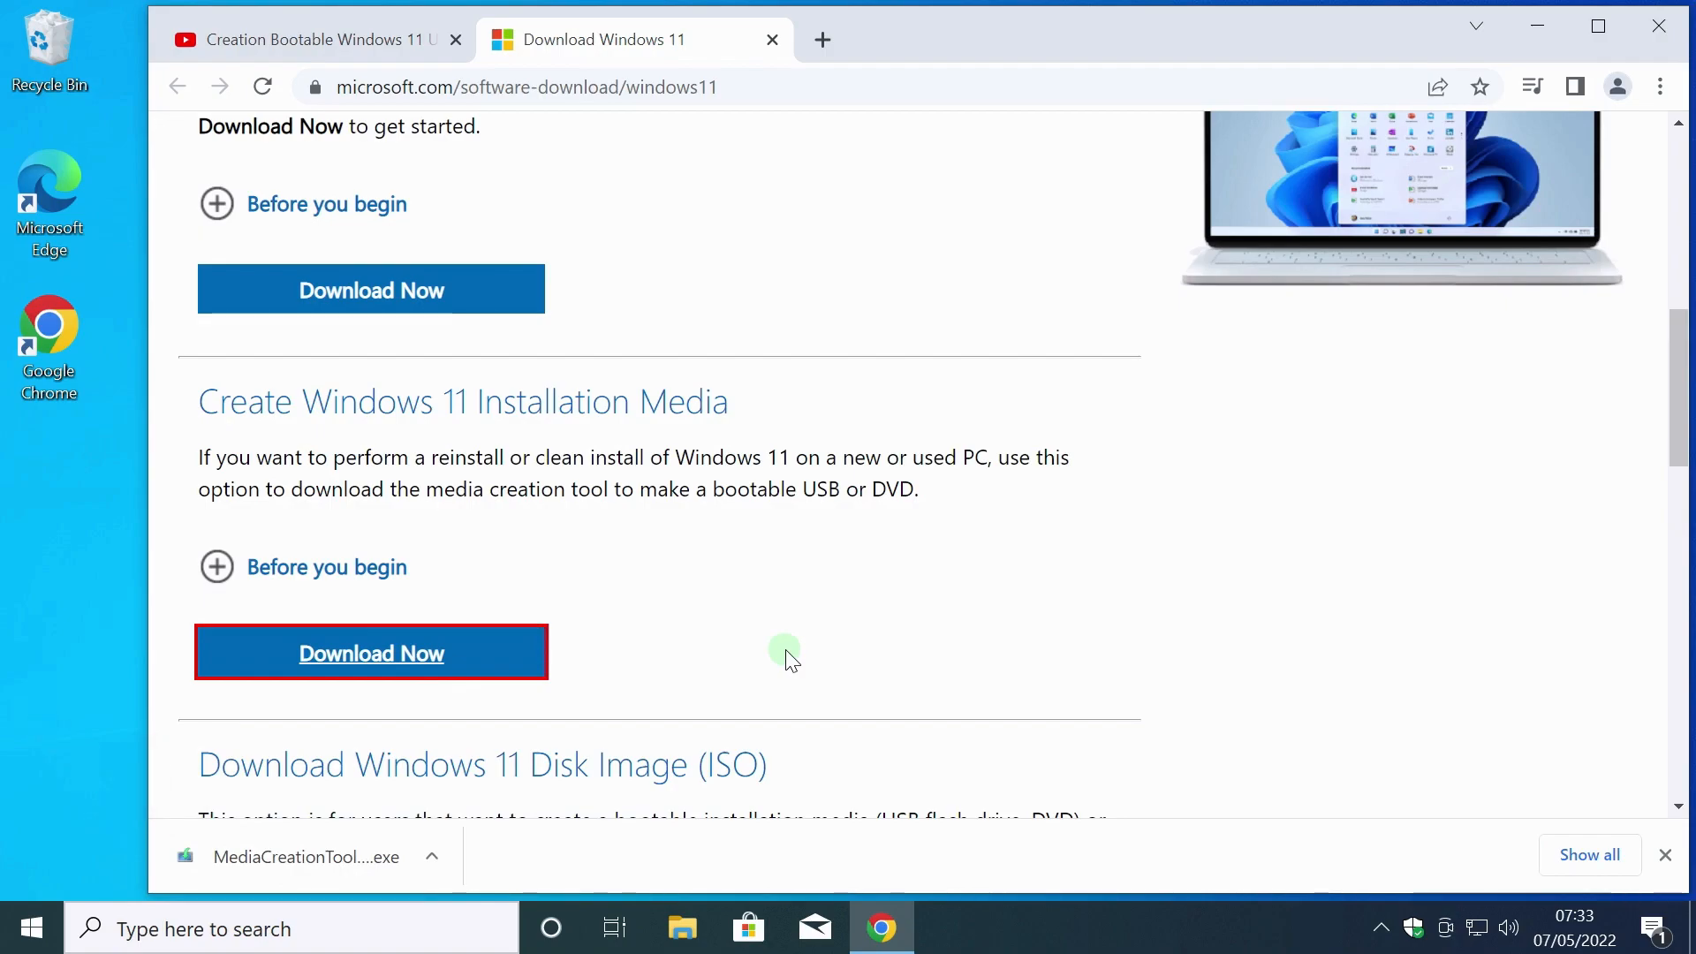
pyautogui.moveTo(1535, 26)
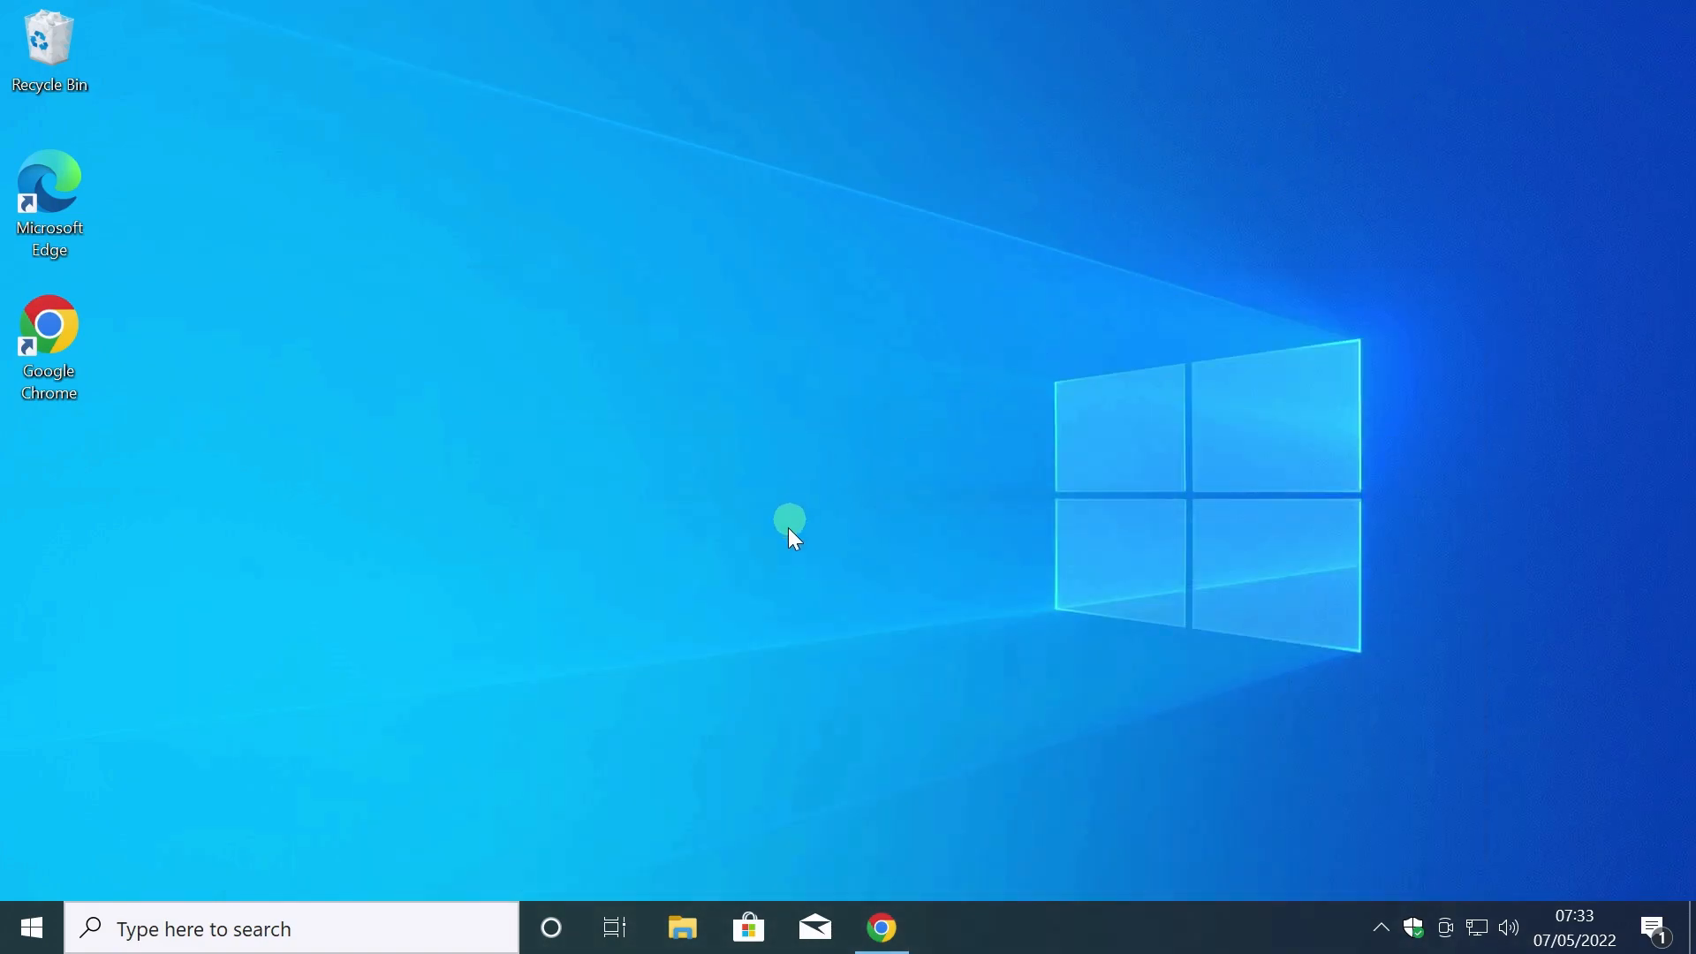
# Run MediaCreationToolW11.exe from the Downloads folder and approve the UAC prompt.
pyautogui.click(682, 928)
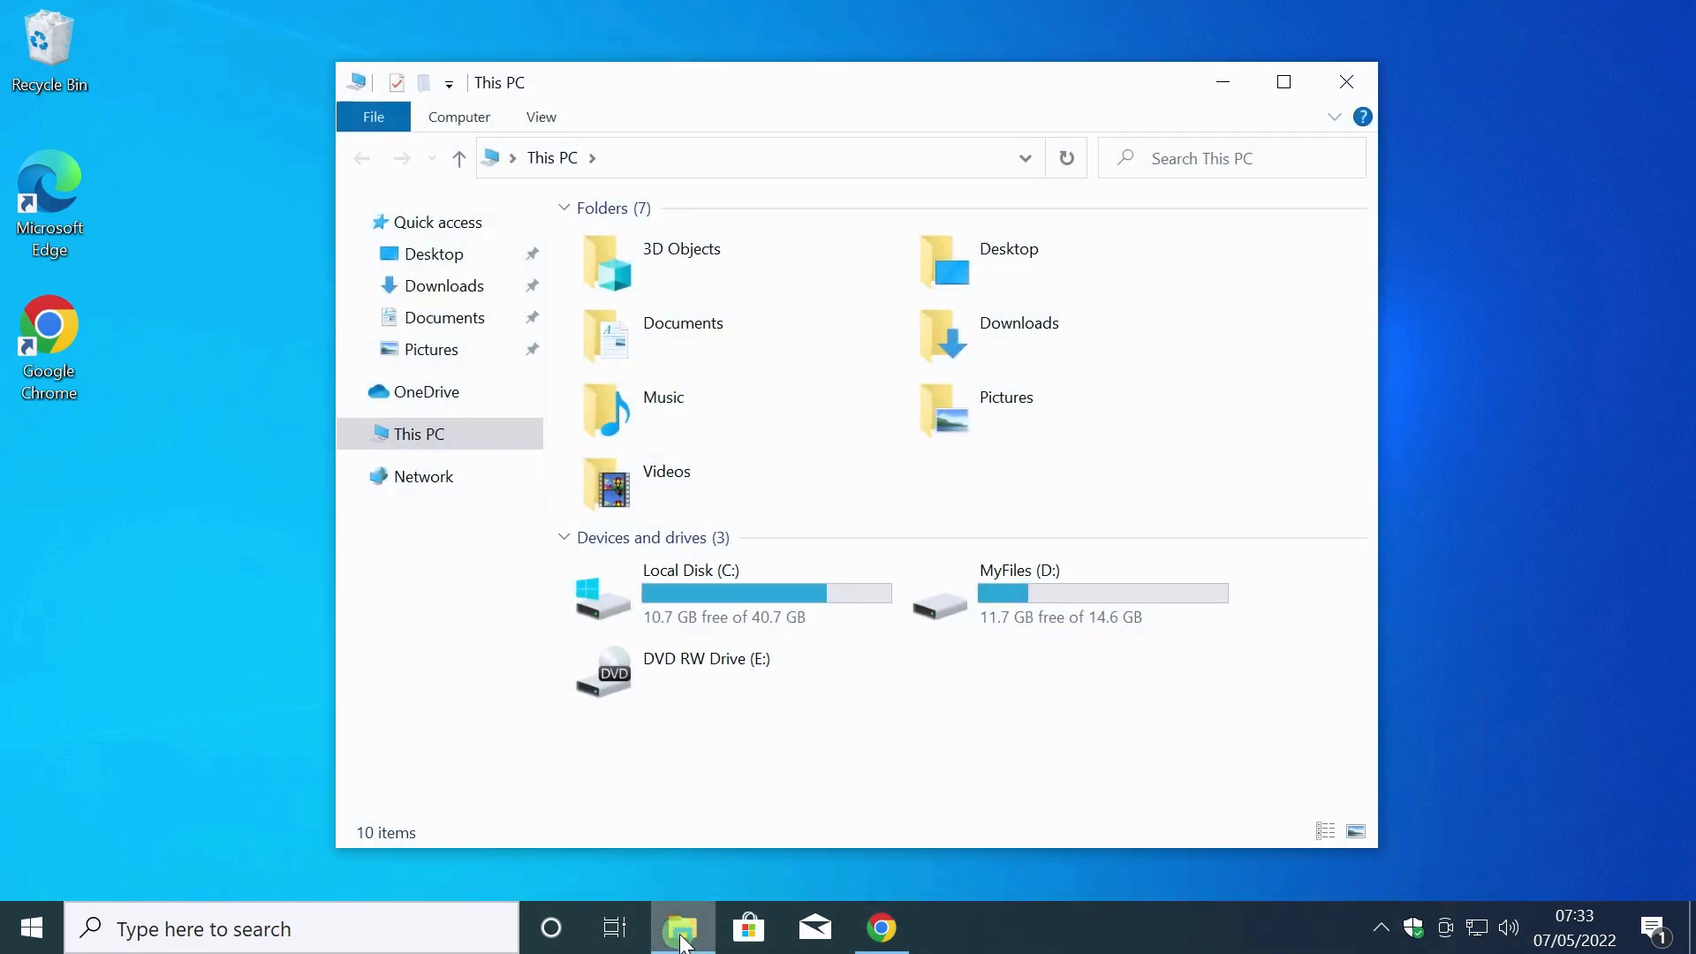
pyautogui.moveTo(984, 334)
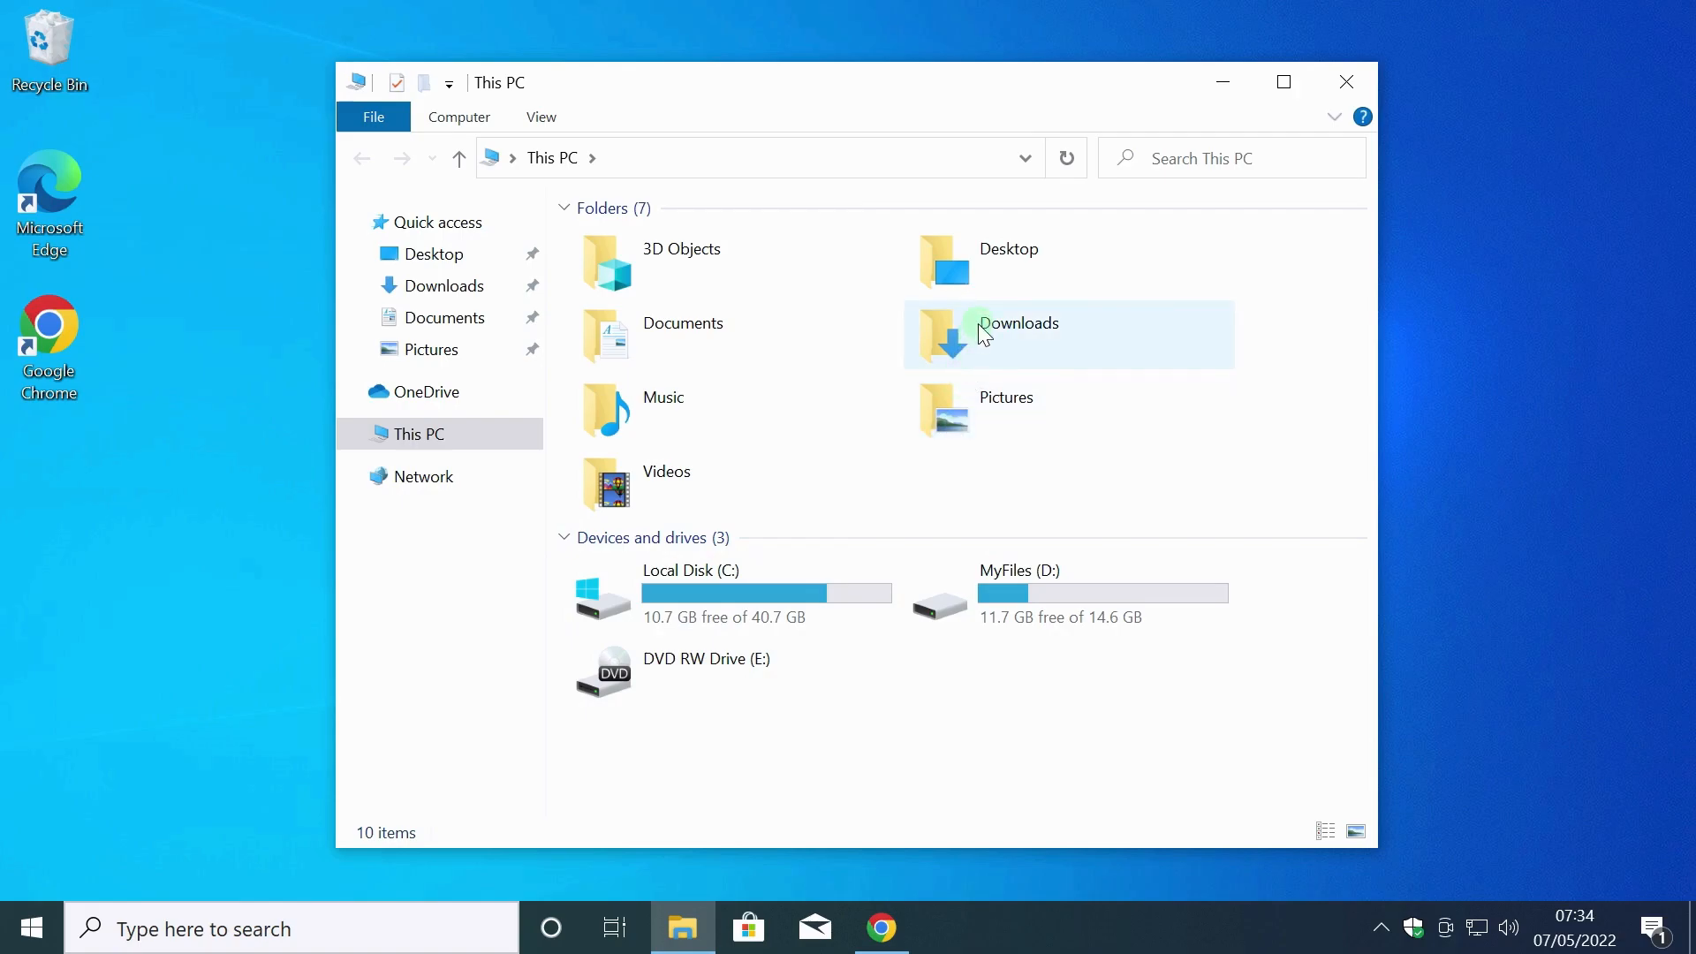
pyautogui.doubleClick(1017, 321)
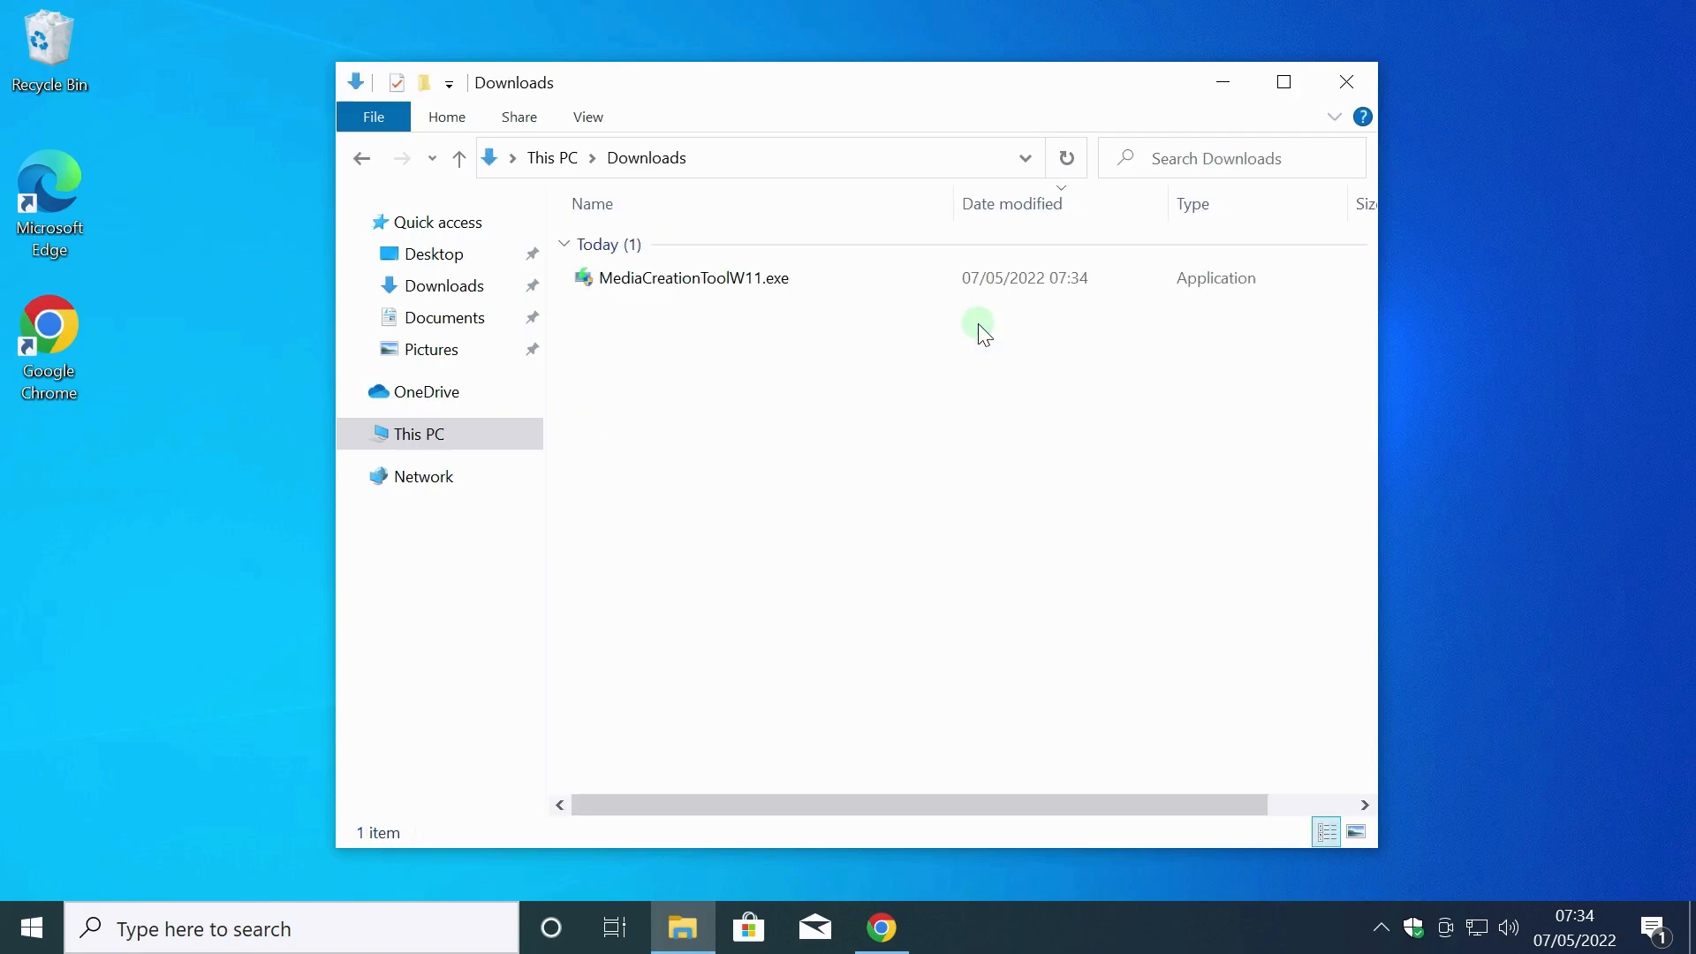
pyautogui.click(698, 277)
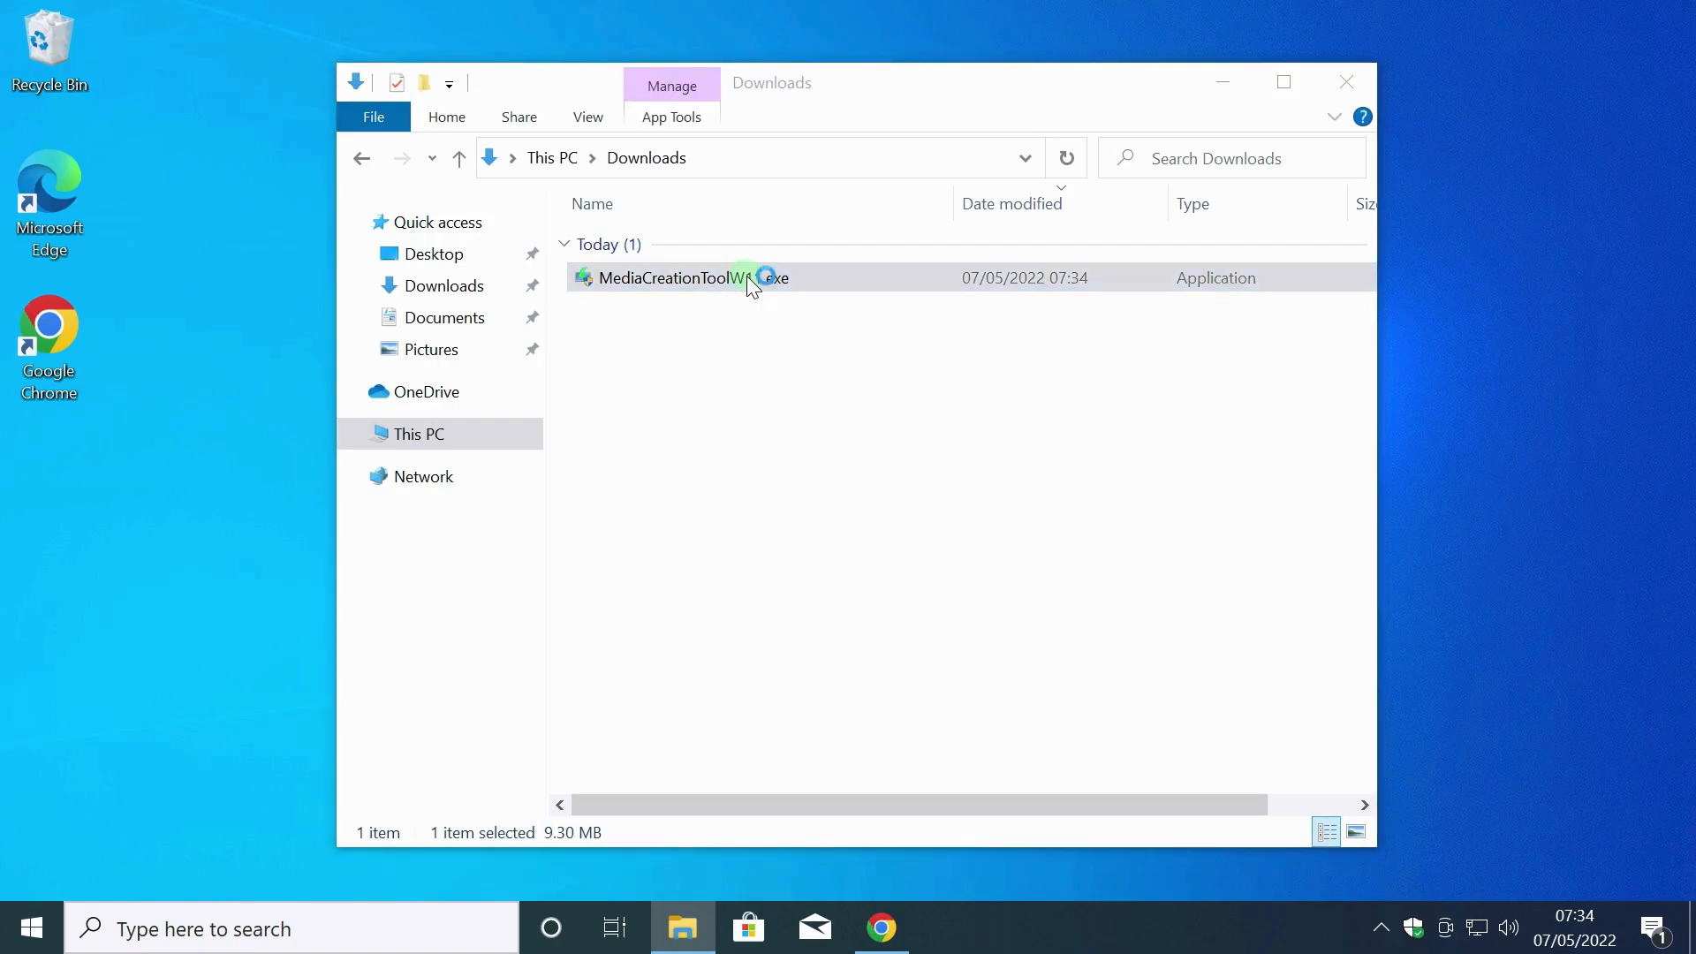
pyautogui.doubleClick(659, 277)
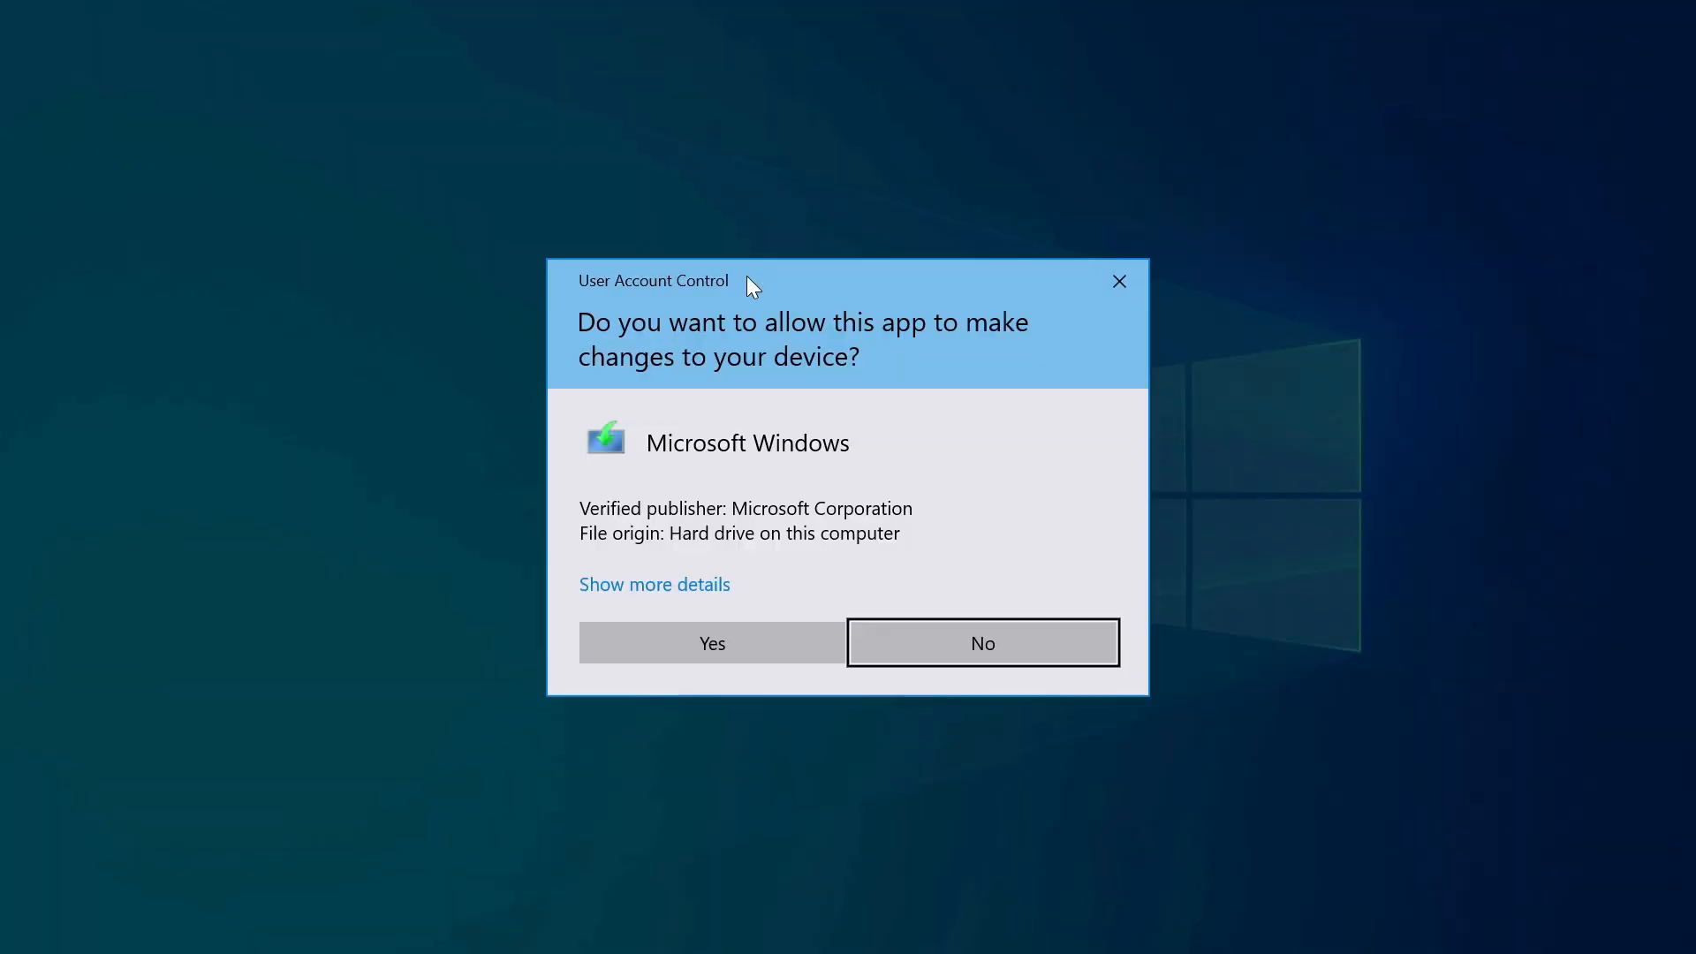
pyautogui.click(710, 643)
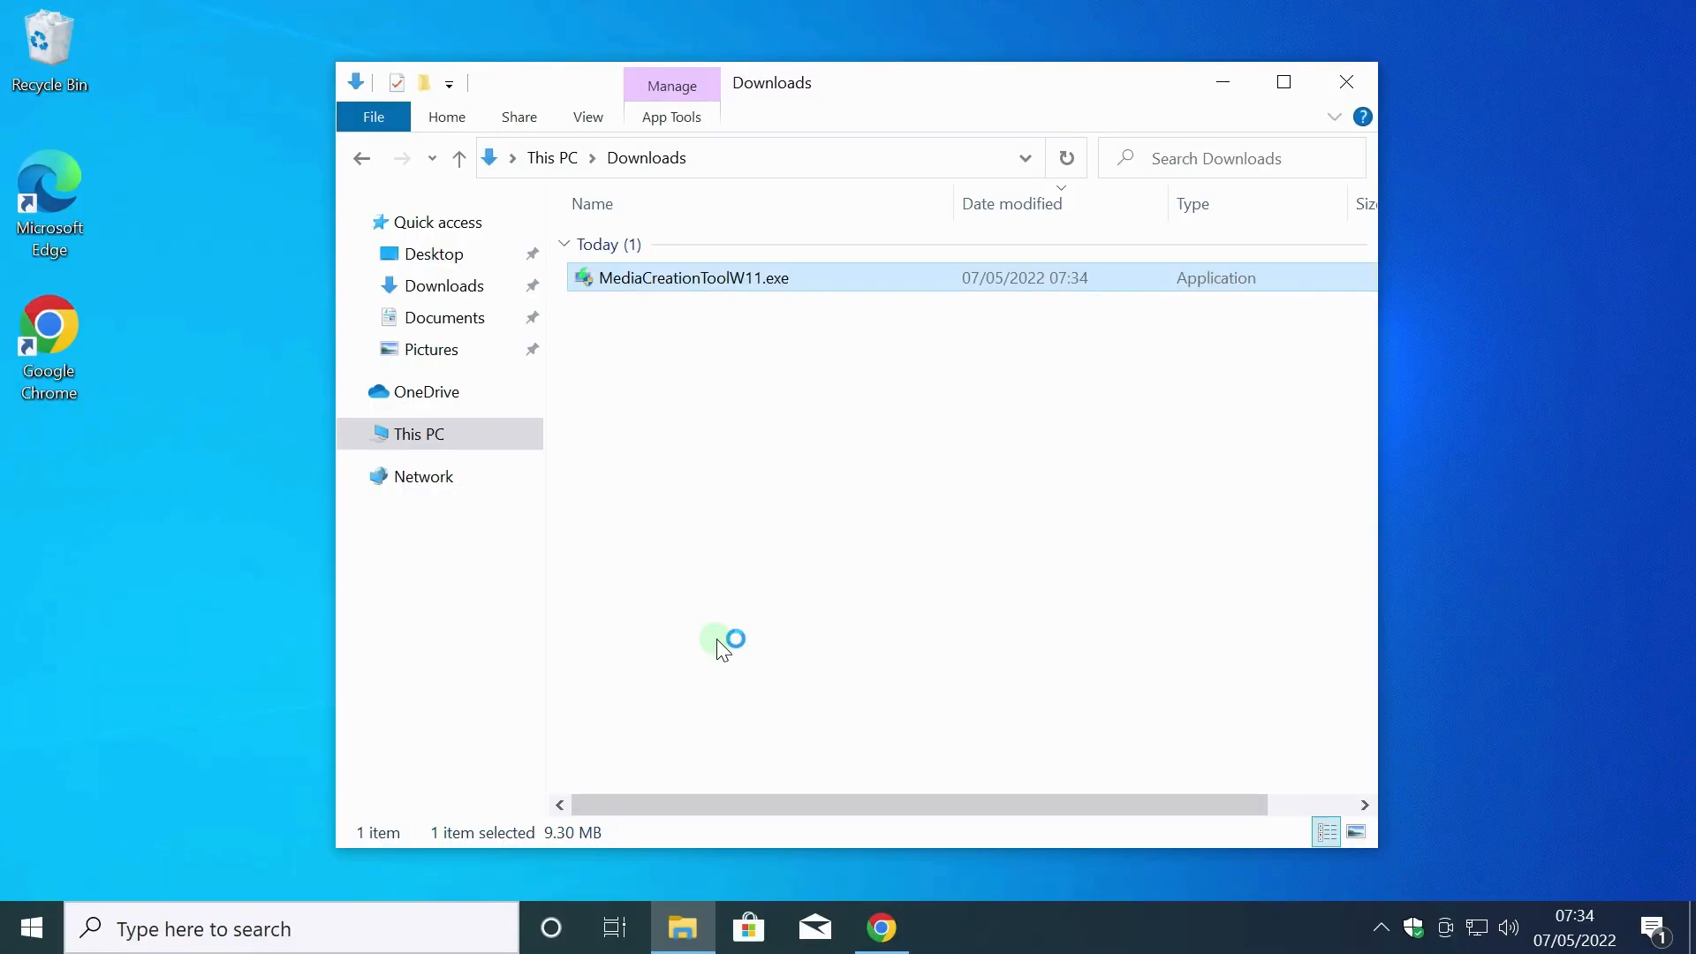
# Accept the Windows 11 Setup licence terms to reach language and edition selection.
pyautogui.doubleClick(694, 277)
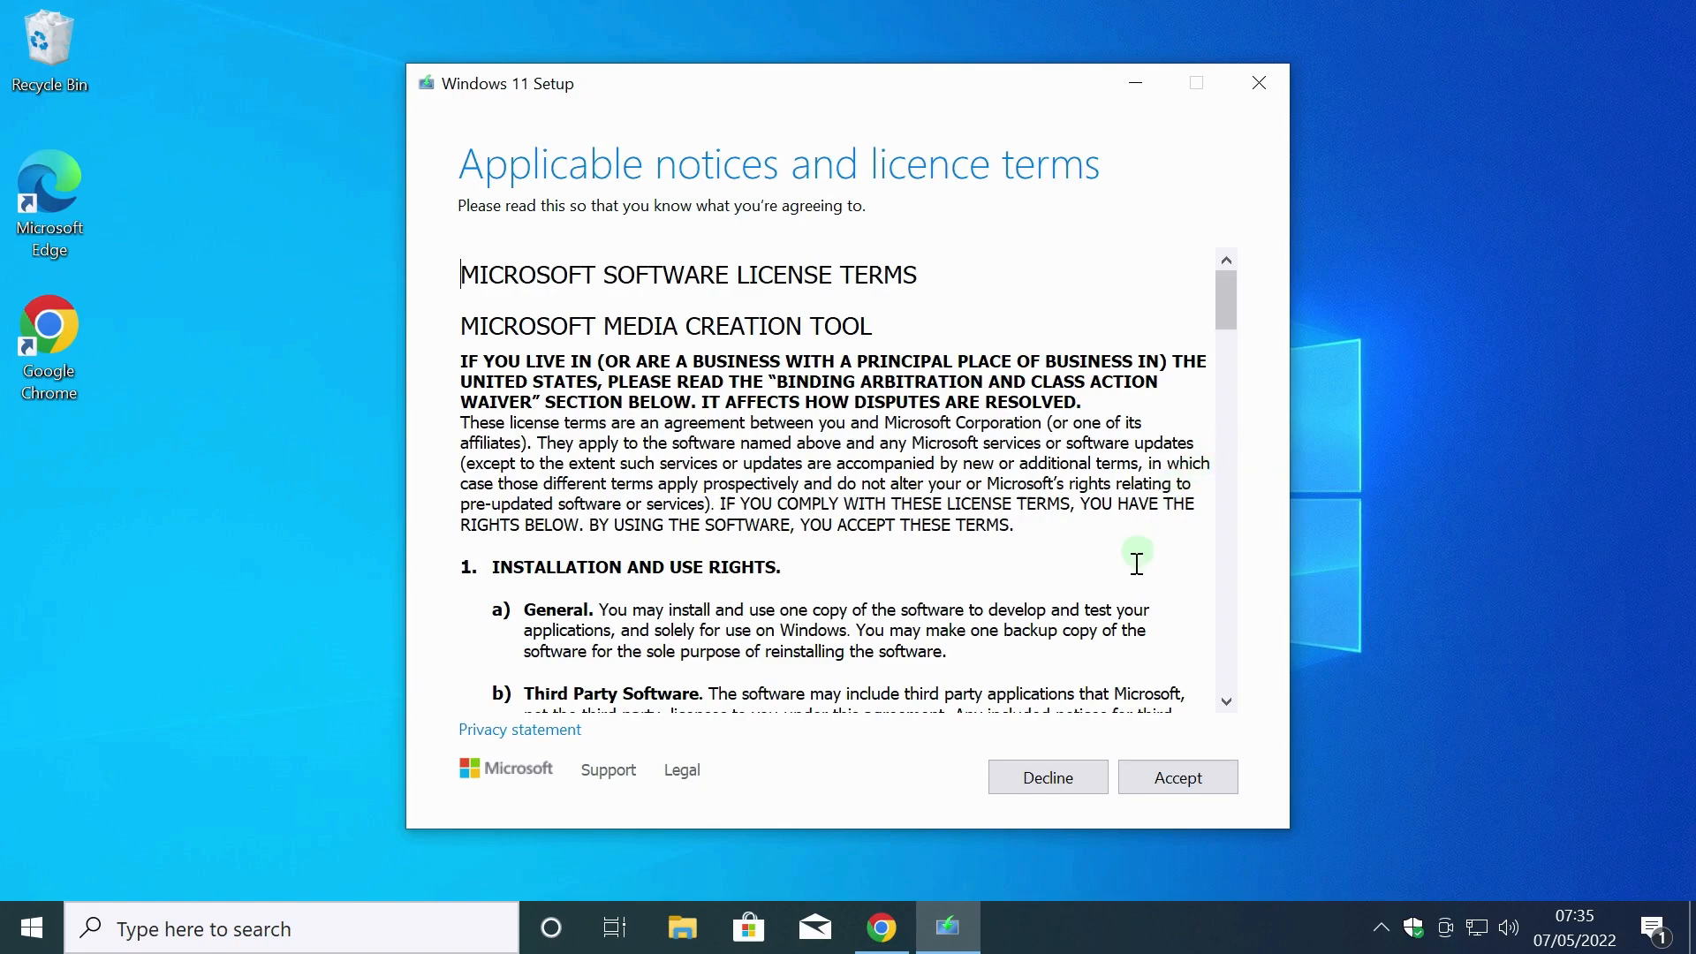
pyautogui.moveTo(1176, 777)
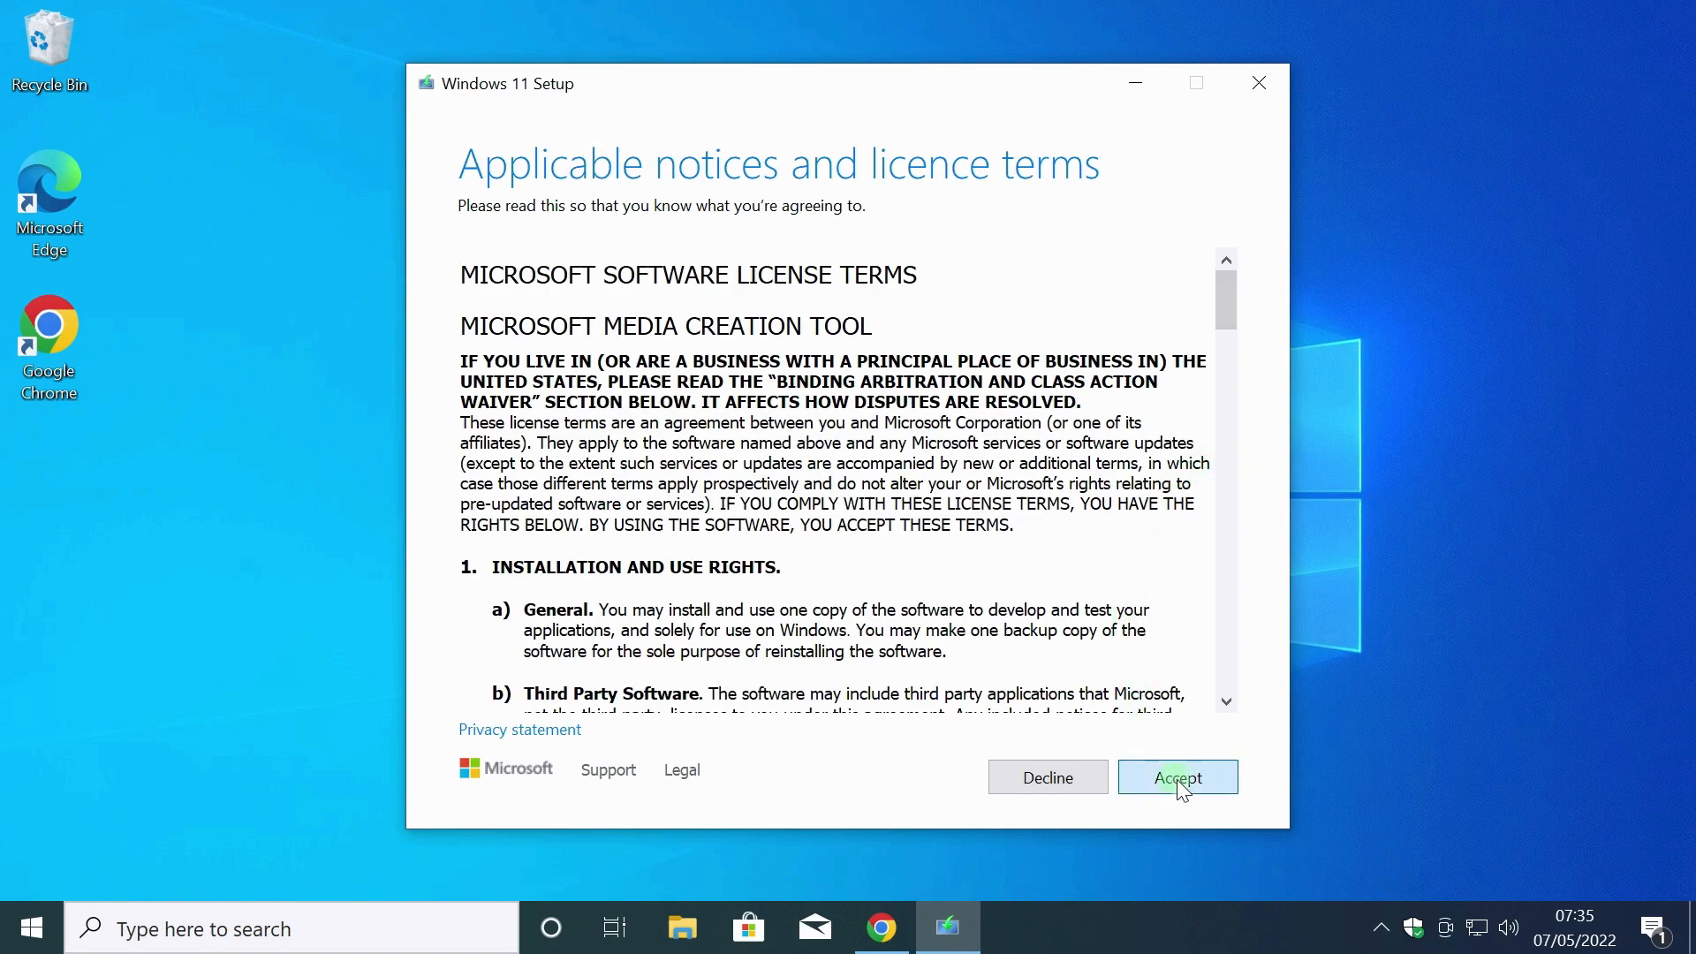
pyautogui.click(1176, 777)
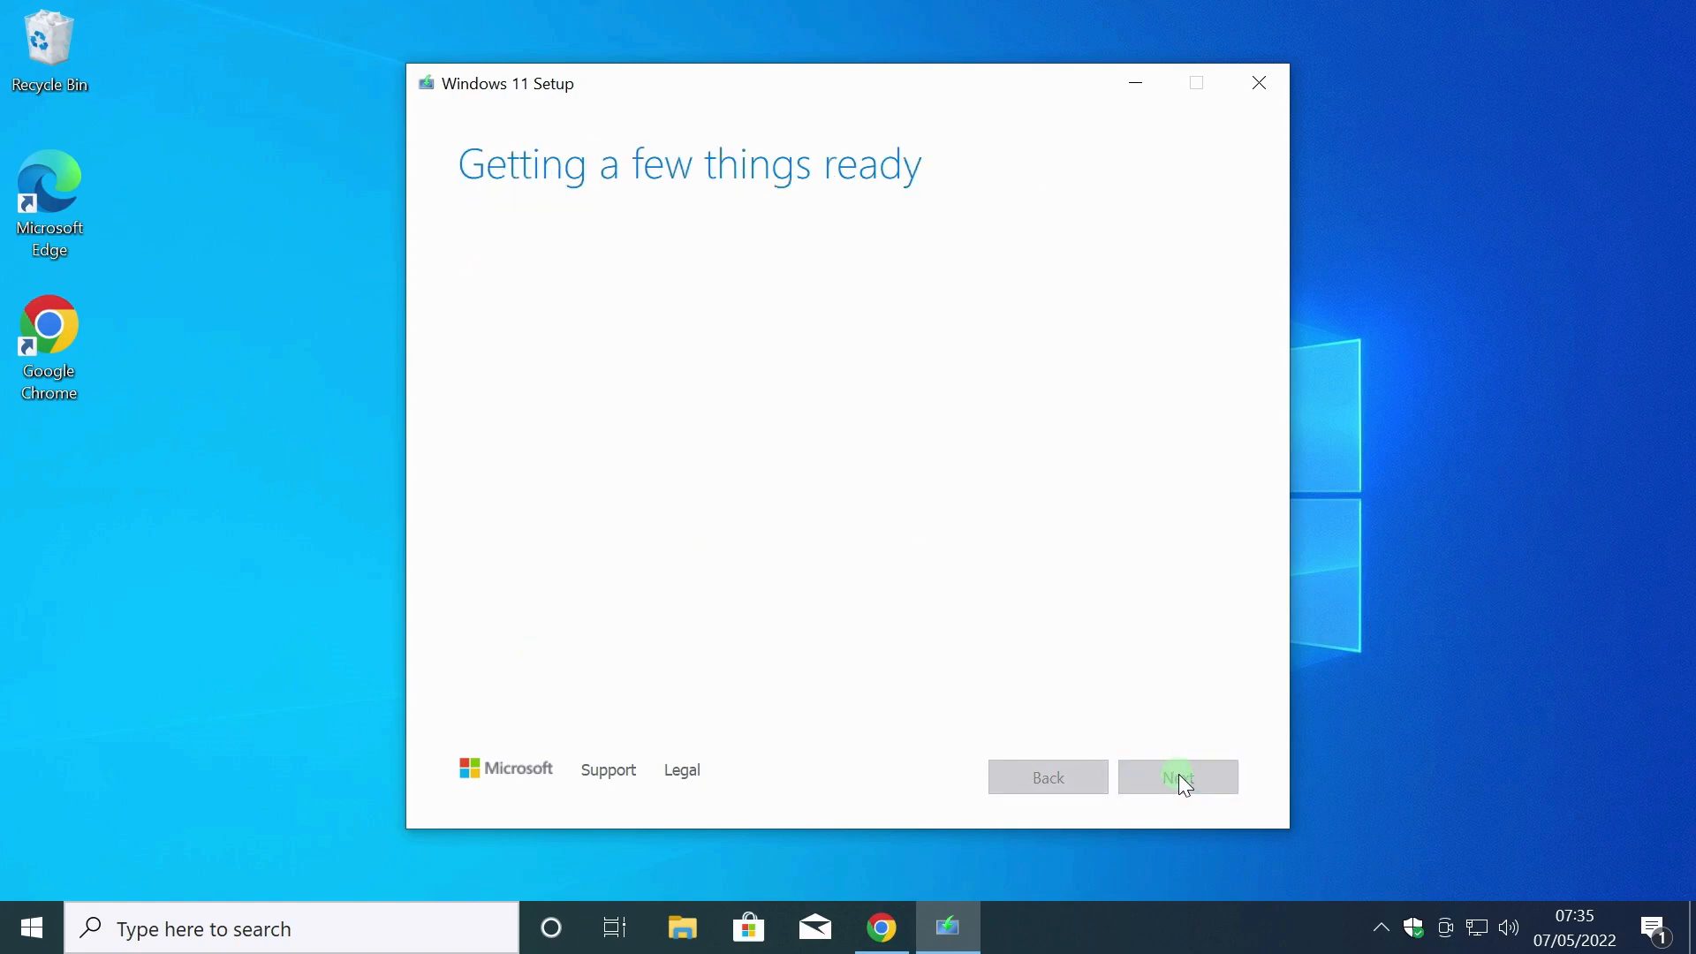
pyautogui.click(1177, 777)
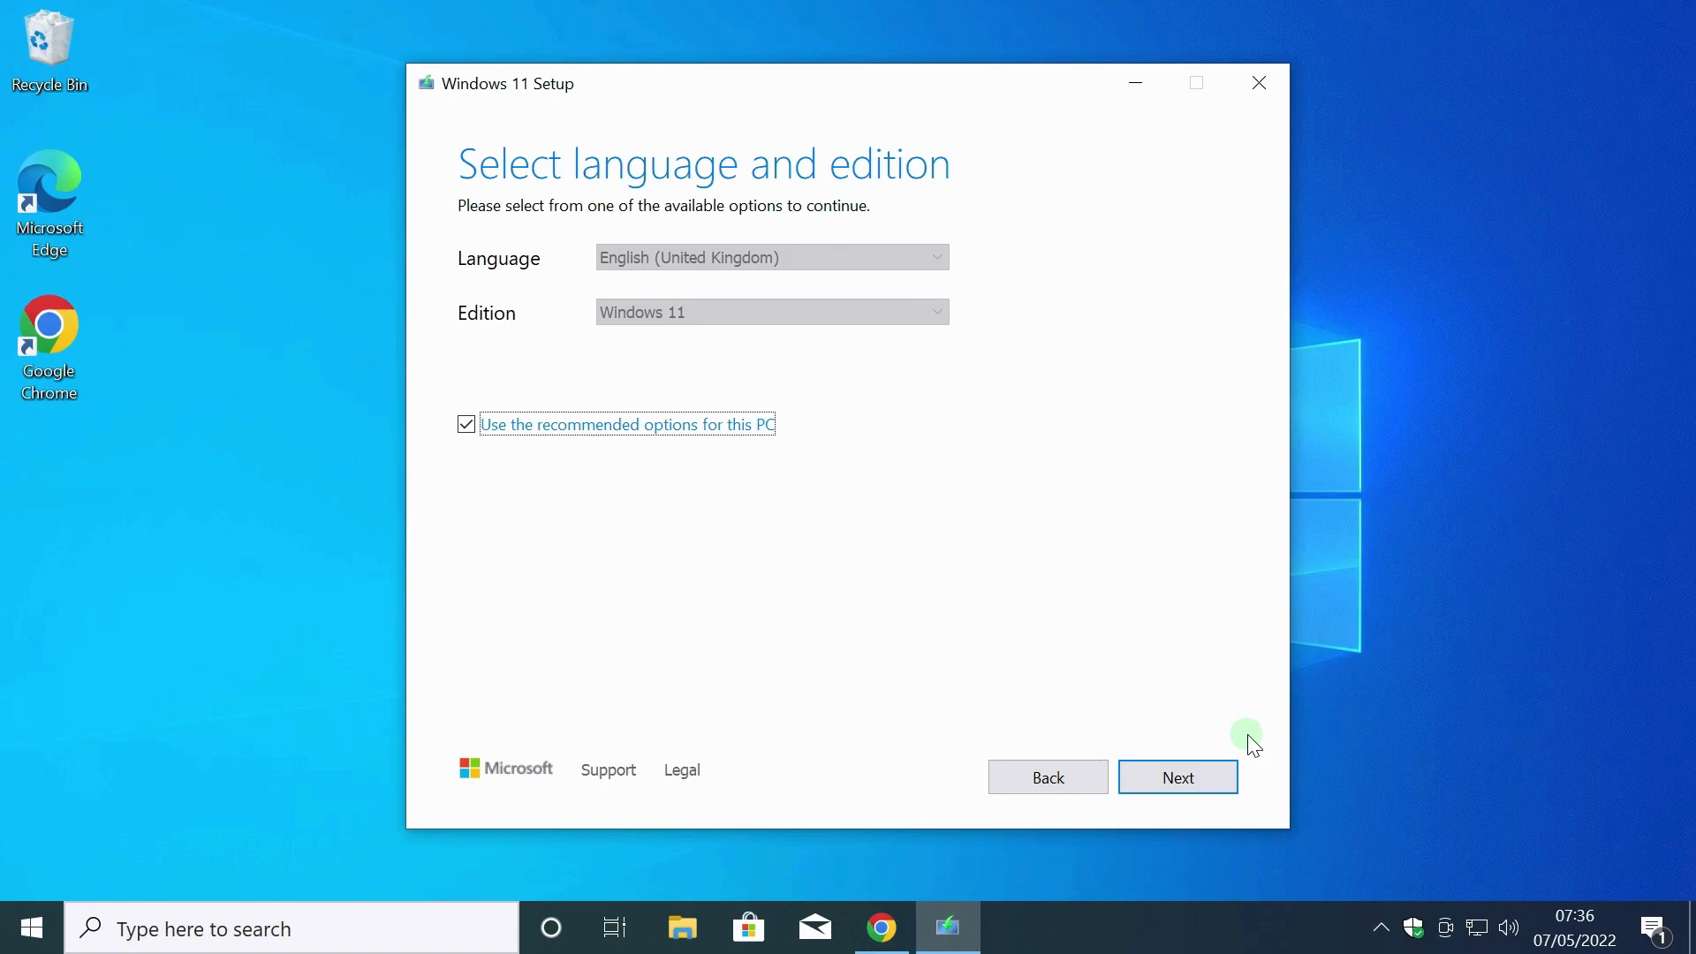
pyautogui.moveTo(459, 403)
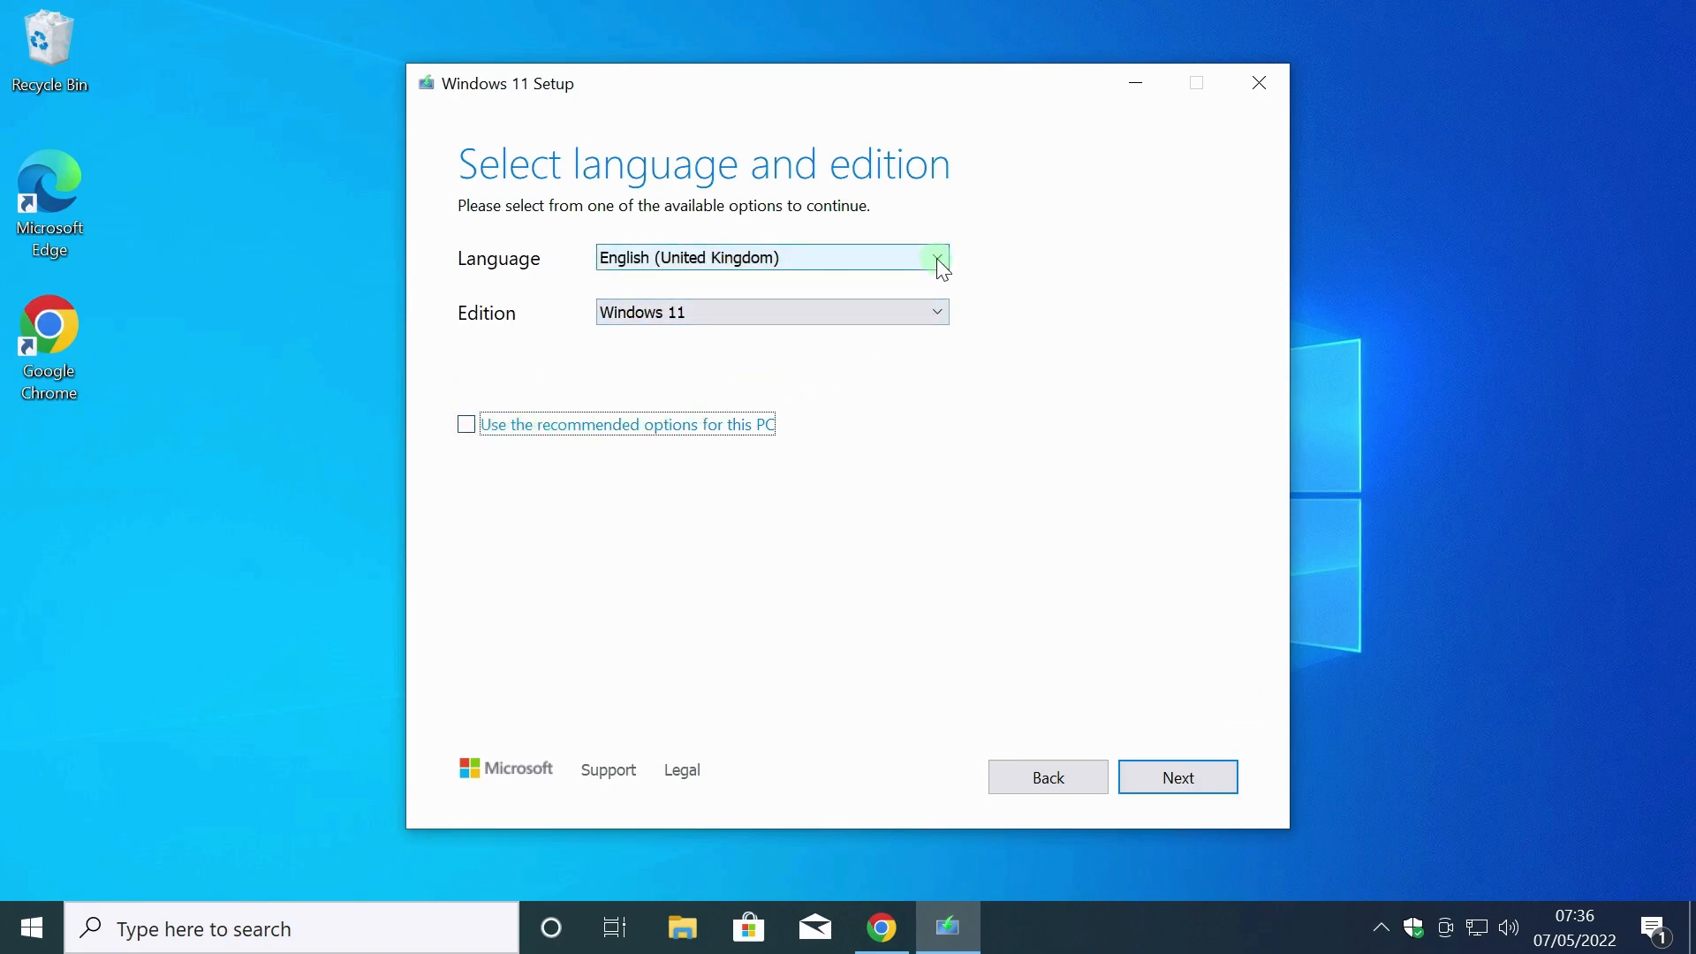
# Confirm English (United Kingdom) and Windows 11, then continue to the media choice.
pyautogui.click(935, 258)
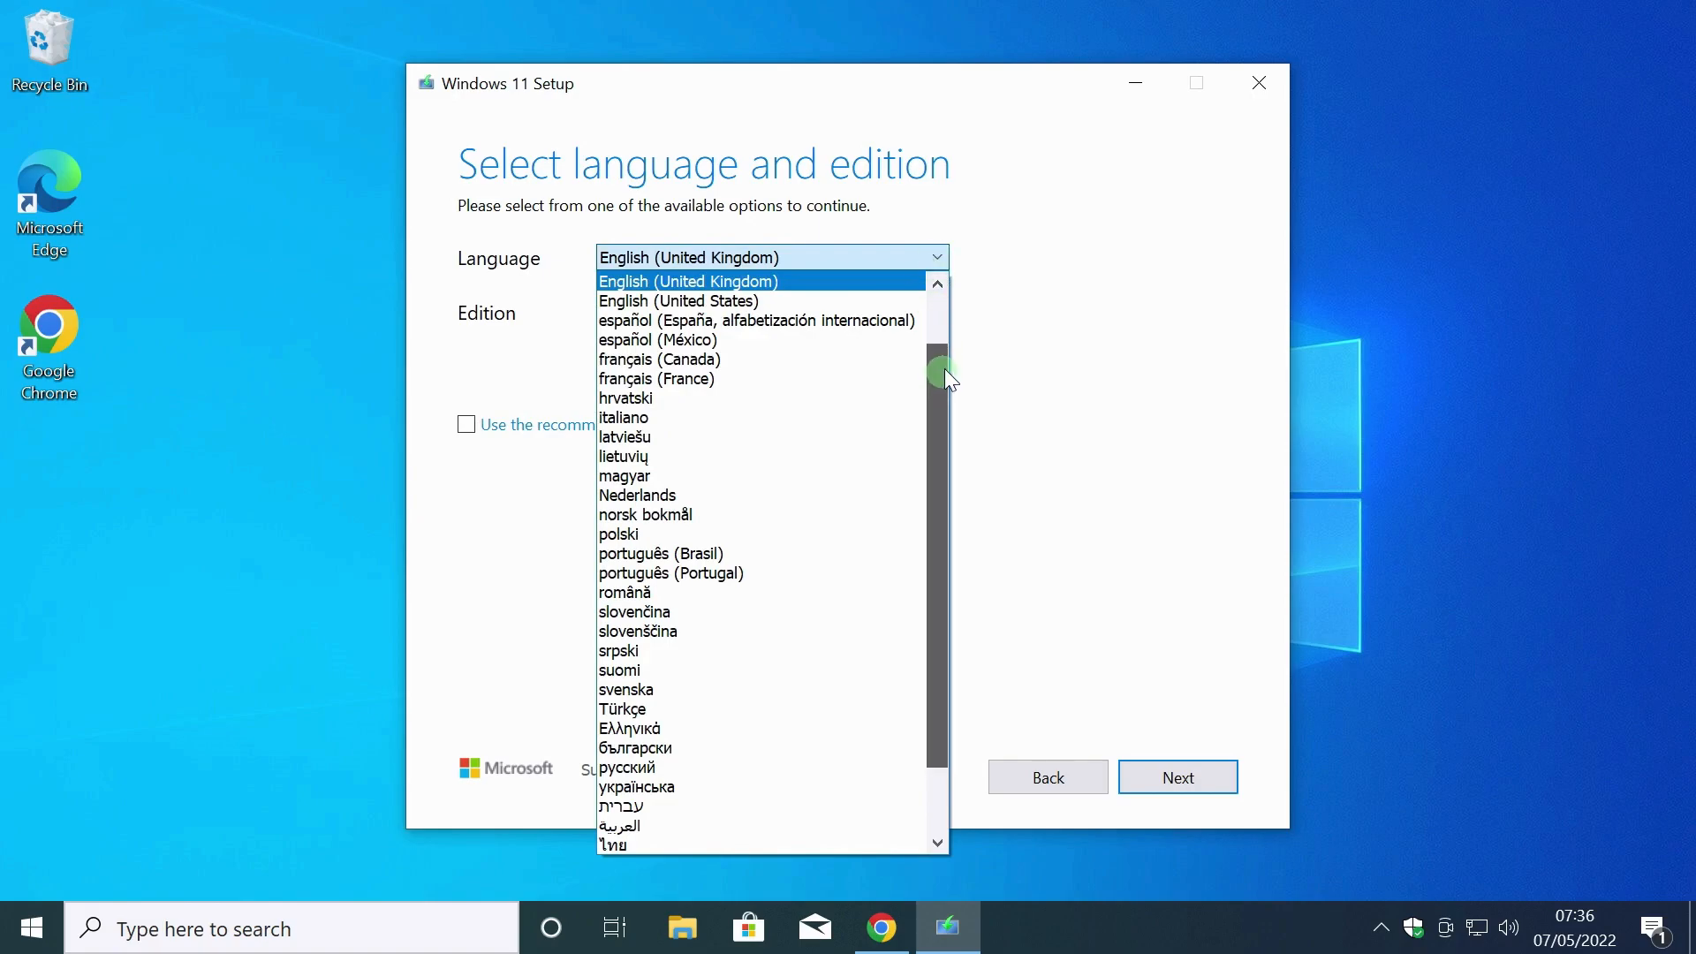
pyautogui.scroll(3)
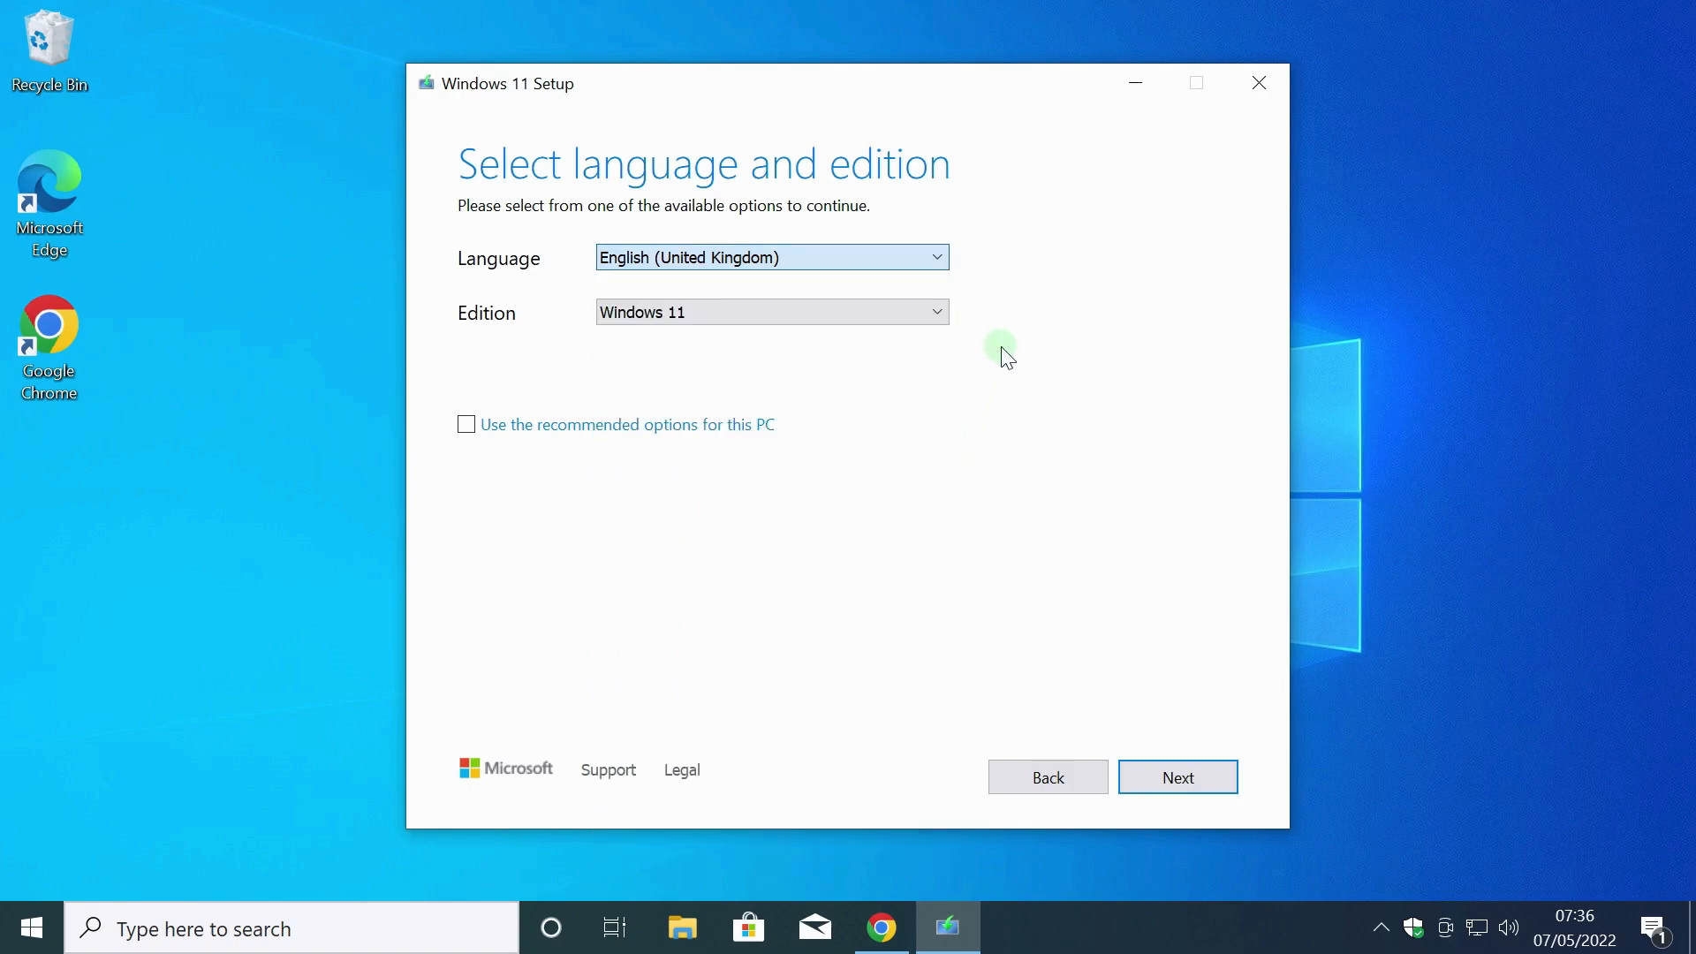
pyautogui.click(1176, 777)
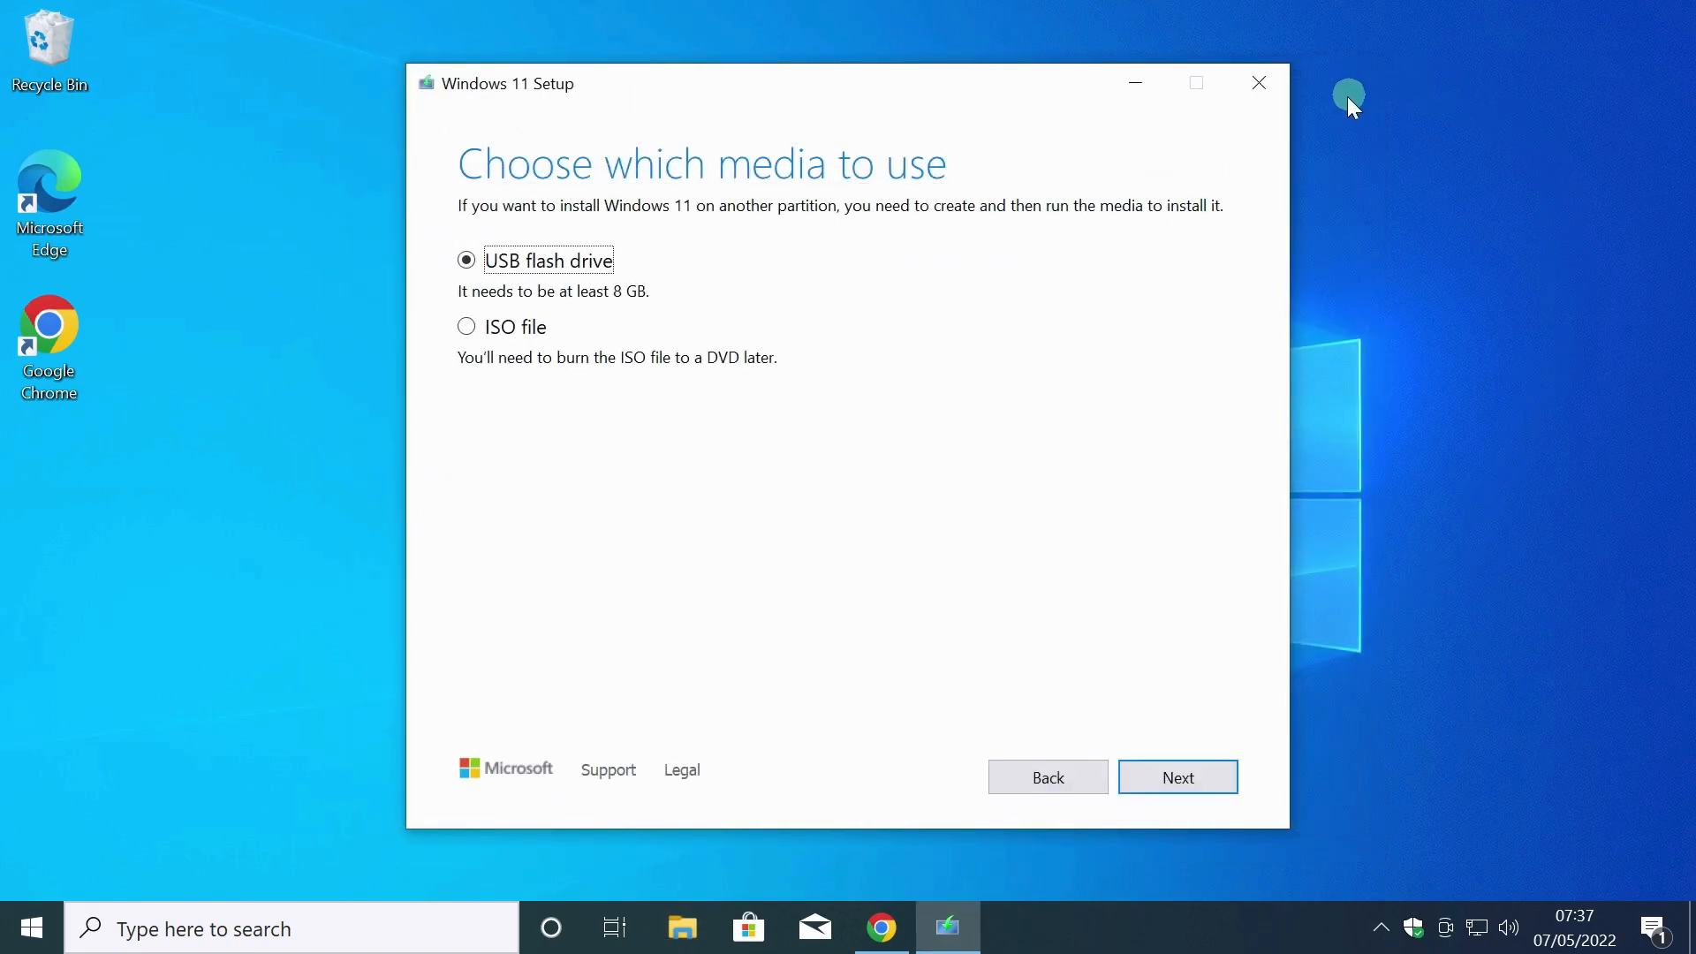
# Choose USB flash drive media and select removable drive F: (USB_FLASH) as target.
pyautogui.click(1176, 777)
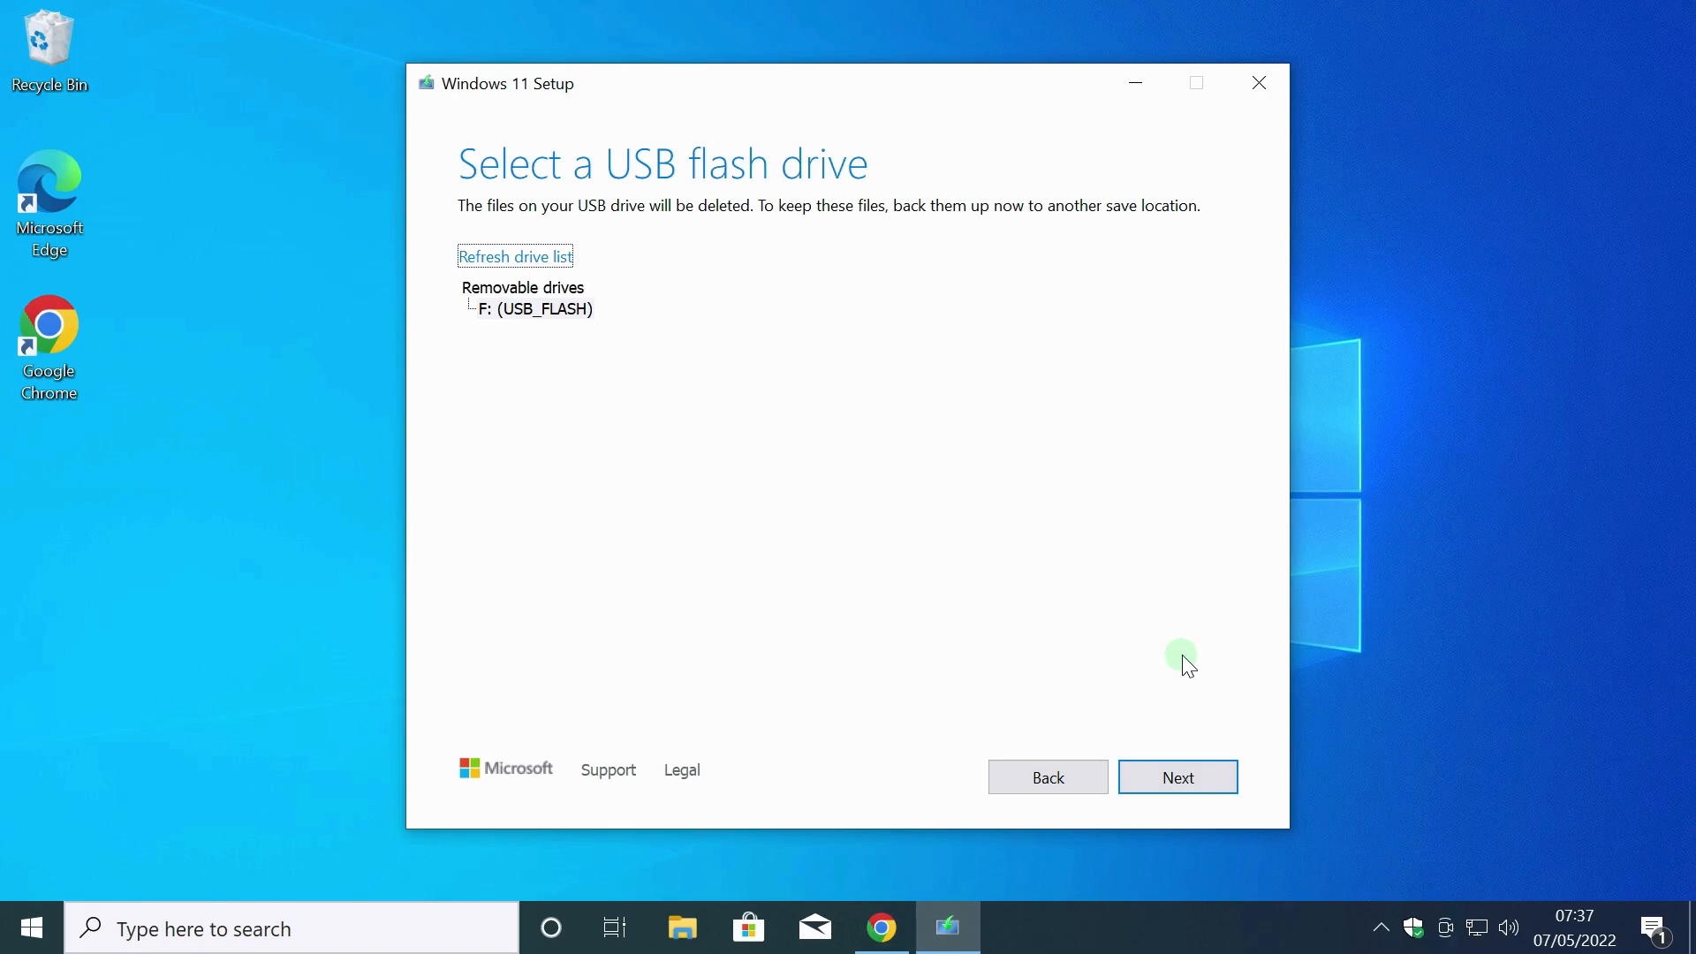
pyautogui.moveTo(895, 279)
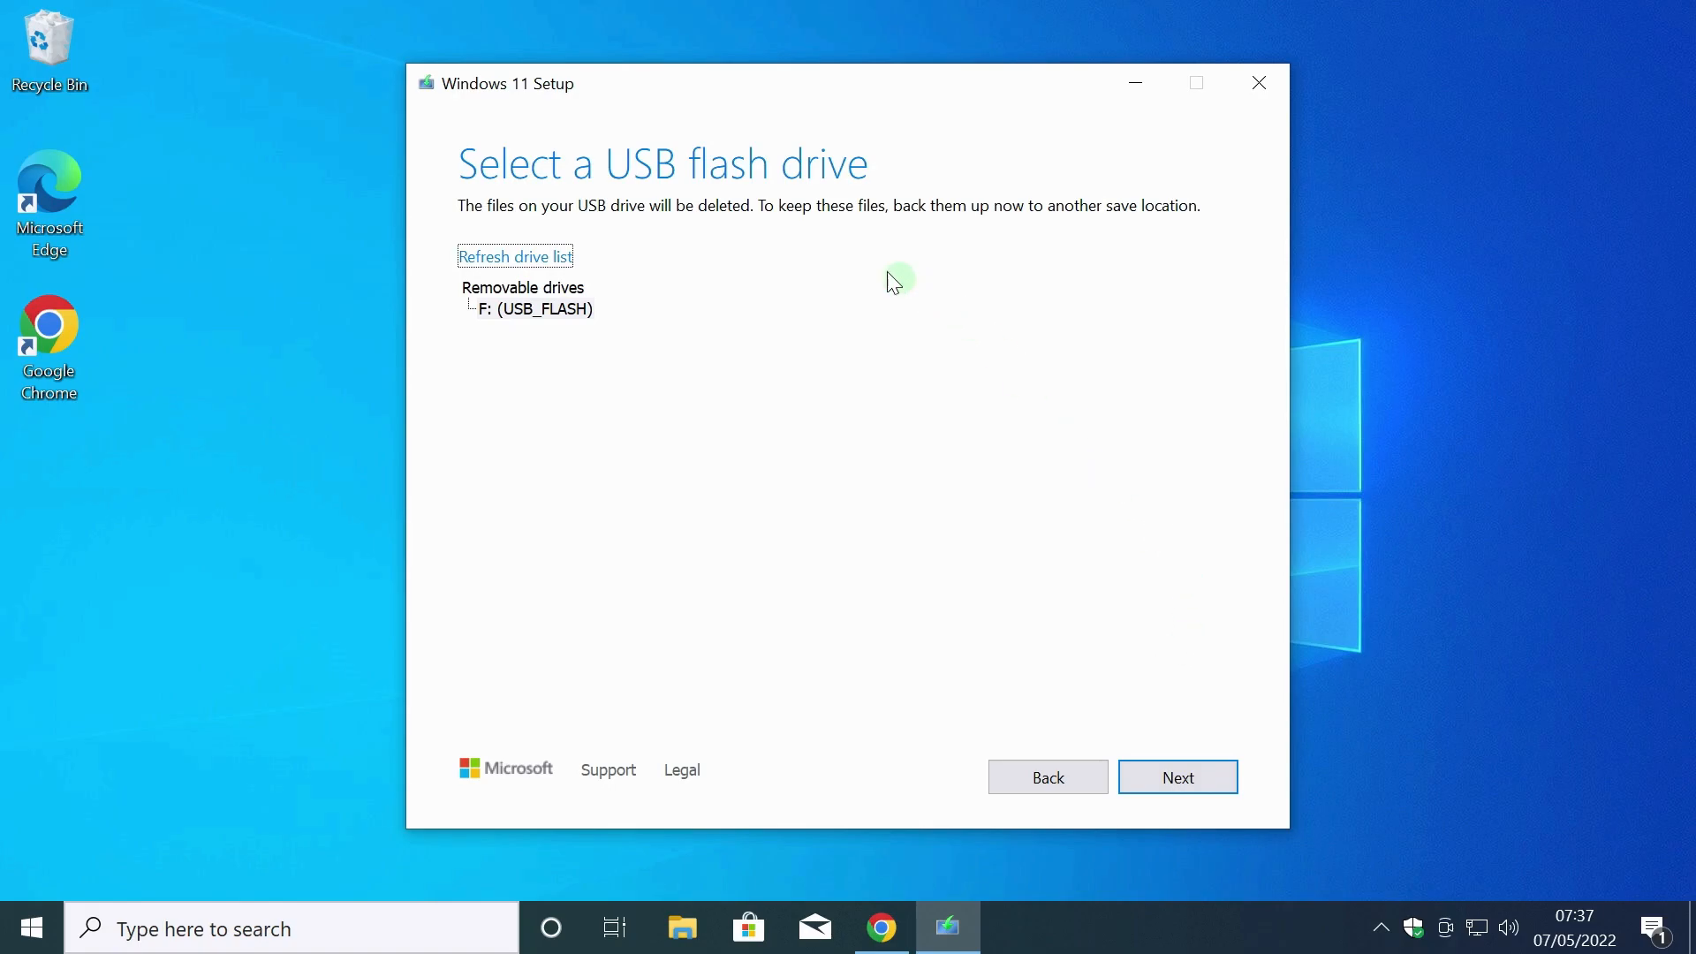
pyautogui.click(532, 307)
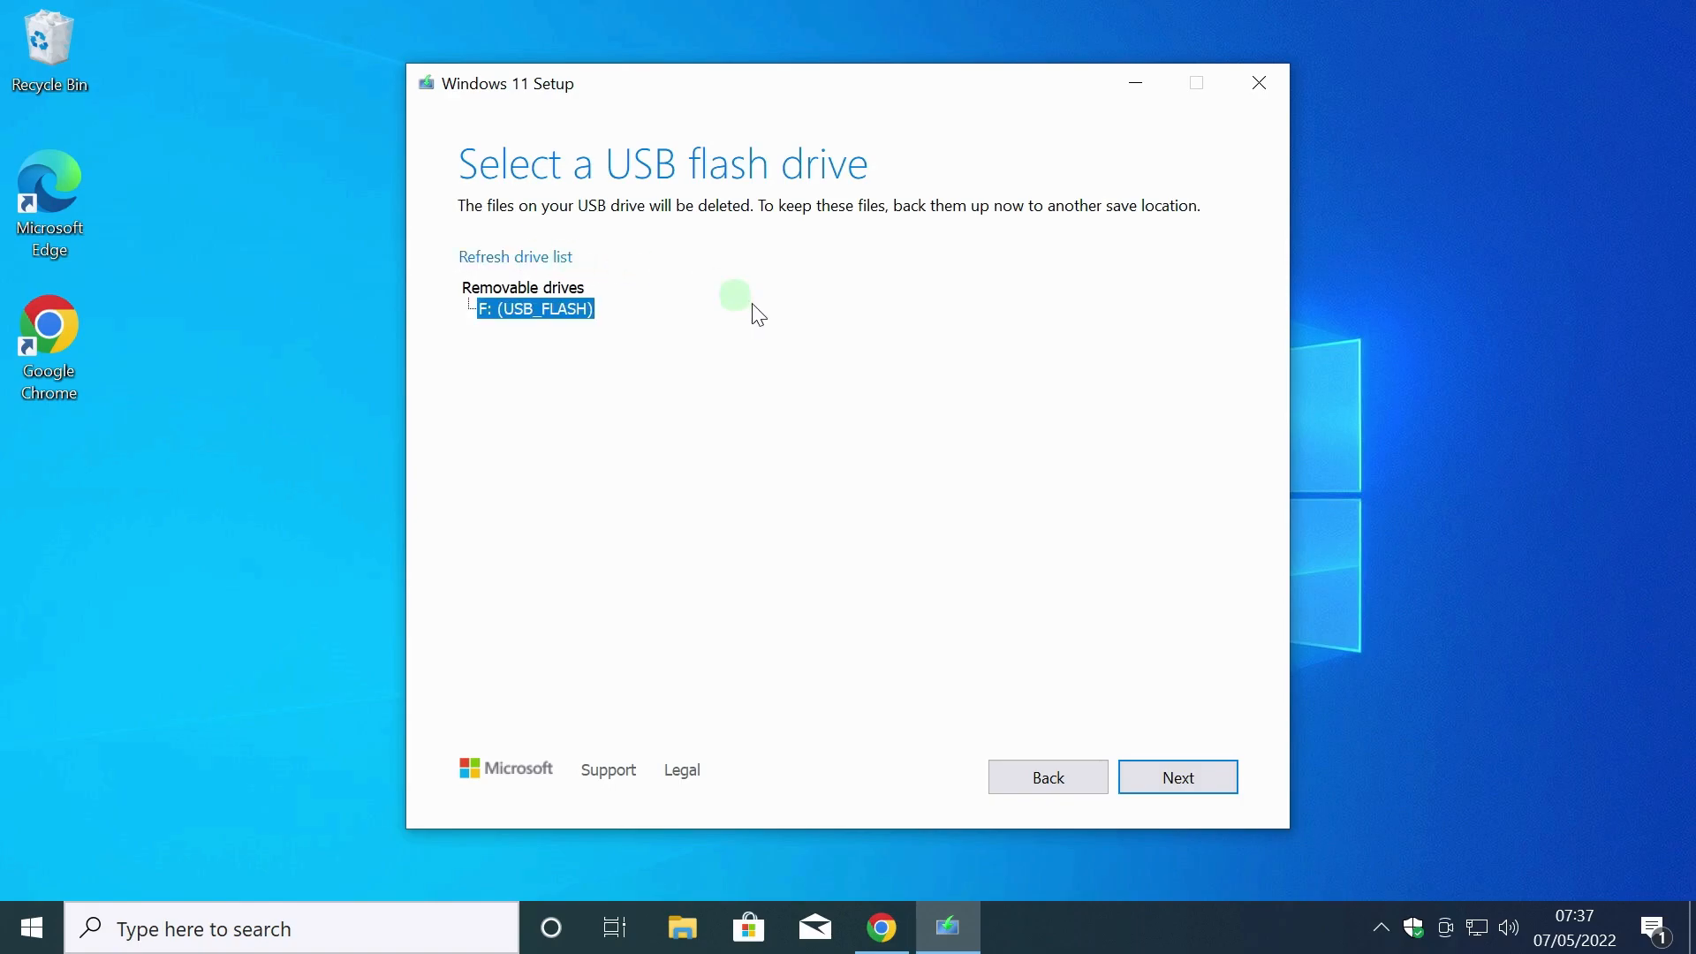
pyautogui.moveTo(966, 572)
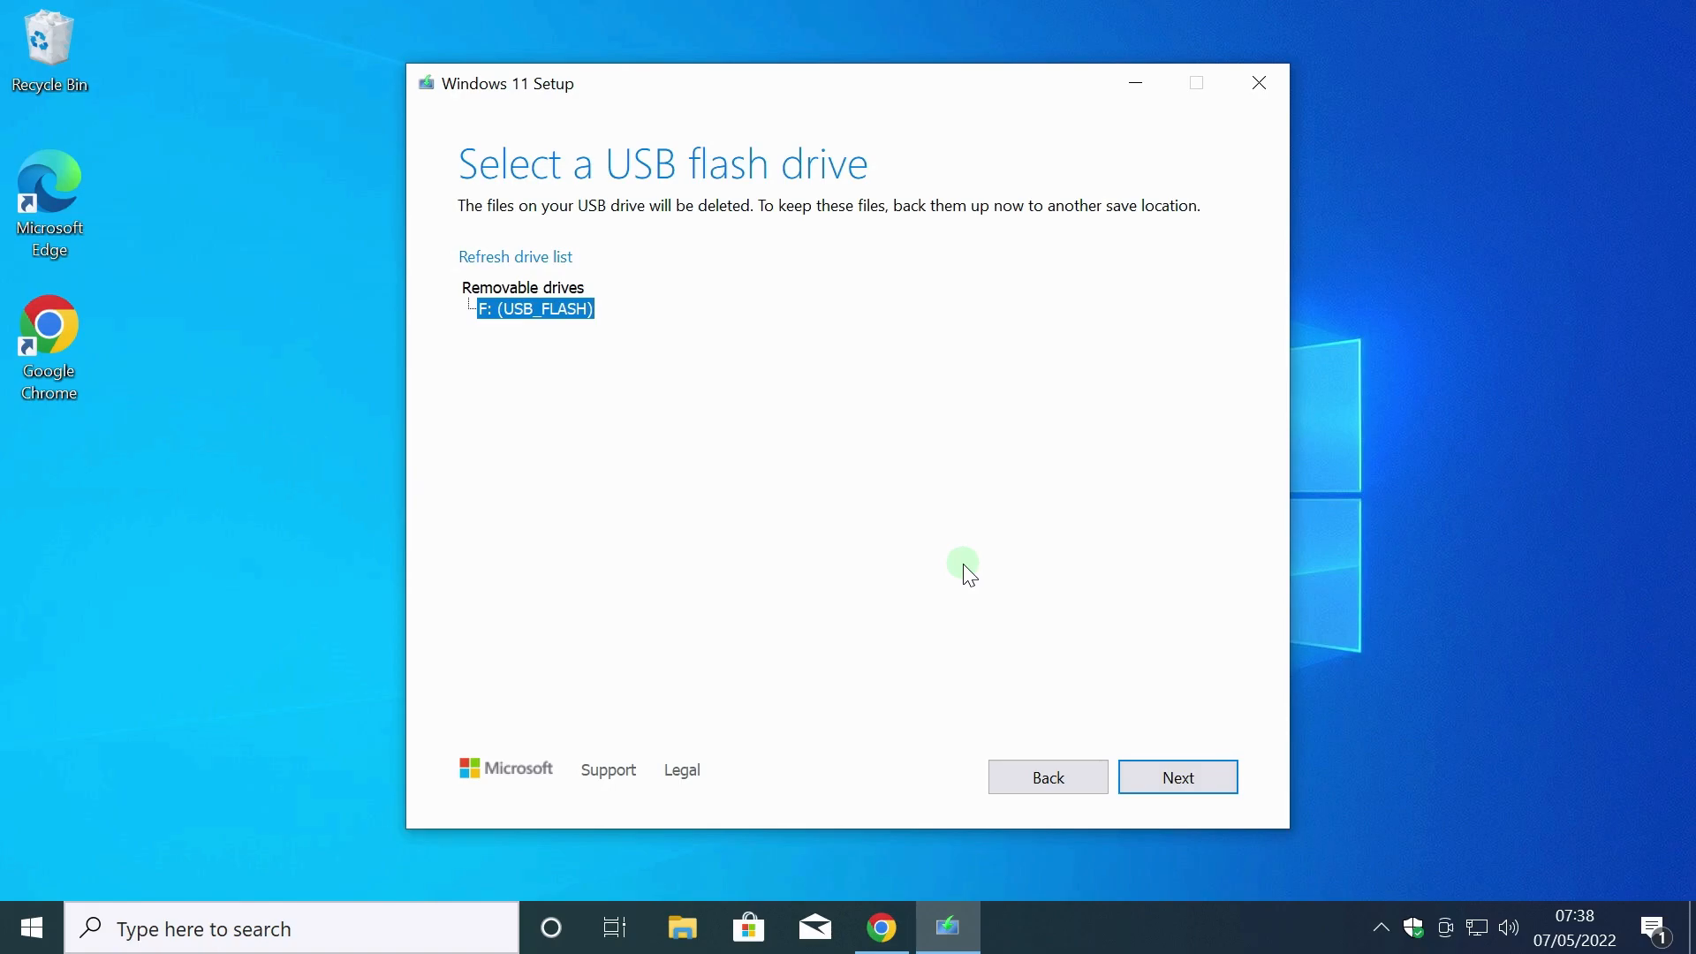
pyautogui.moveTo(1178, 777)
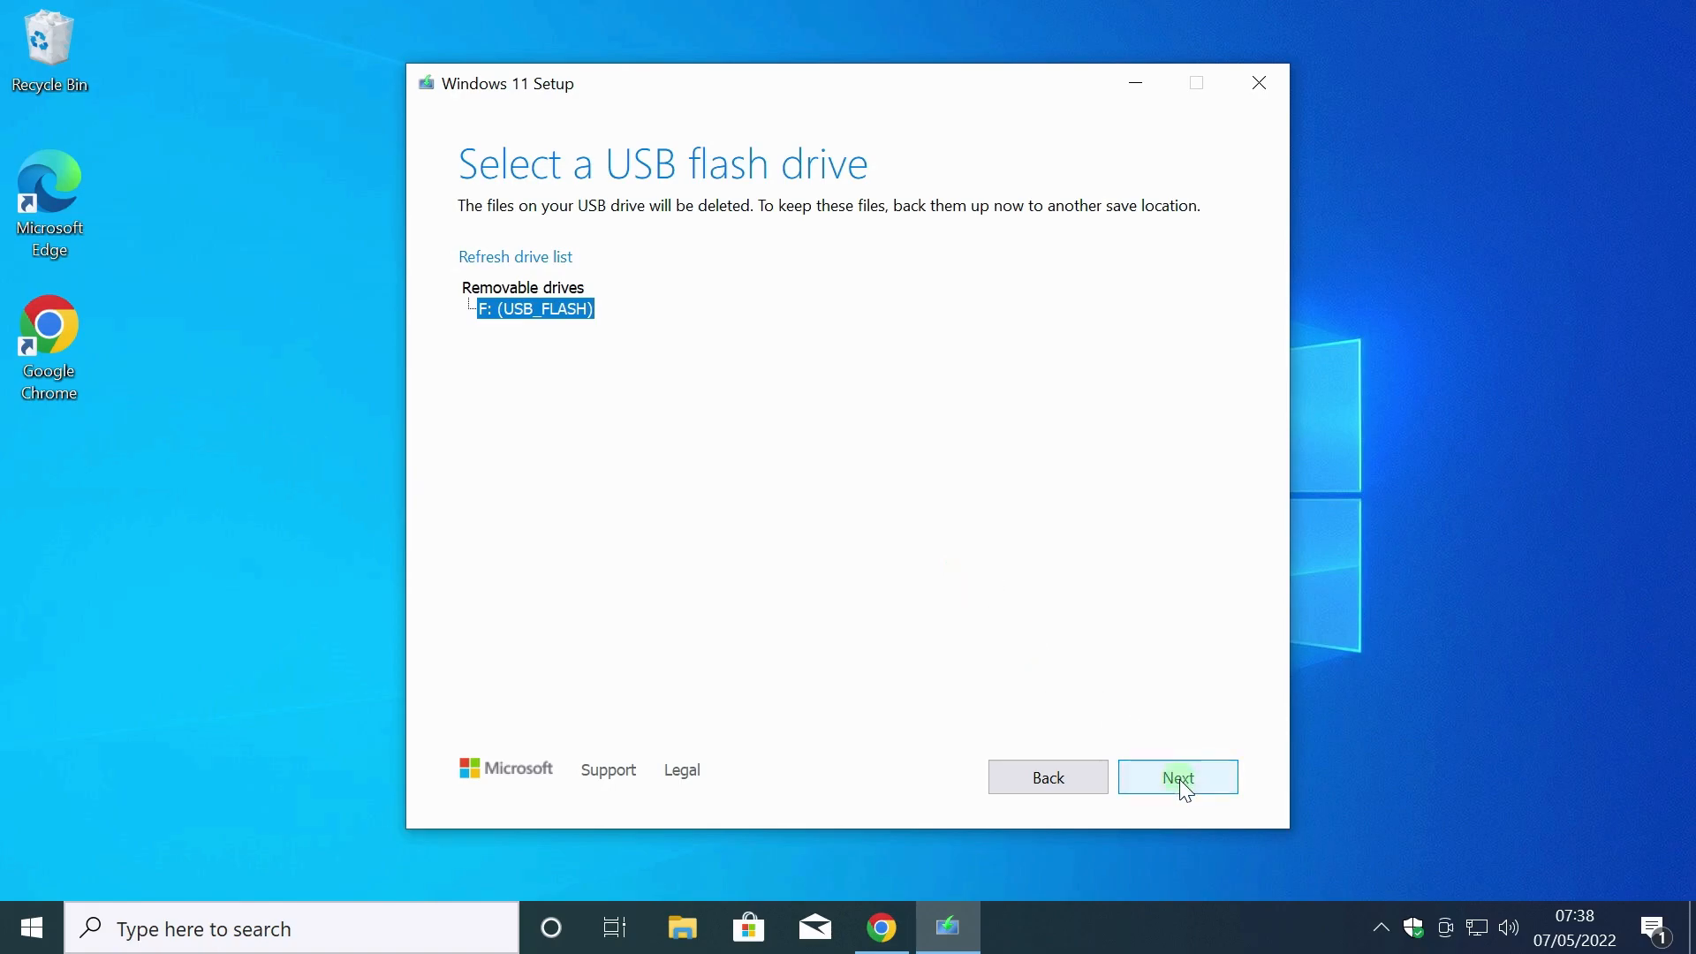
# Create the Windows 11 media on F: until the USB flash drive is reported ready.
pyautogui.click(1176, 777)
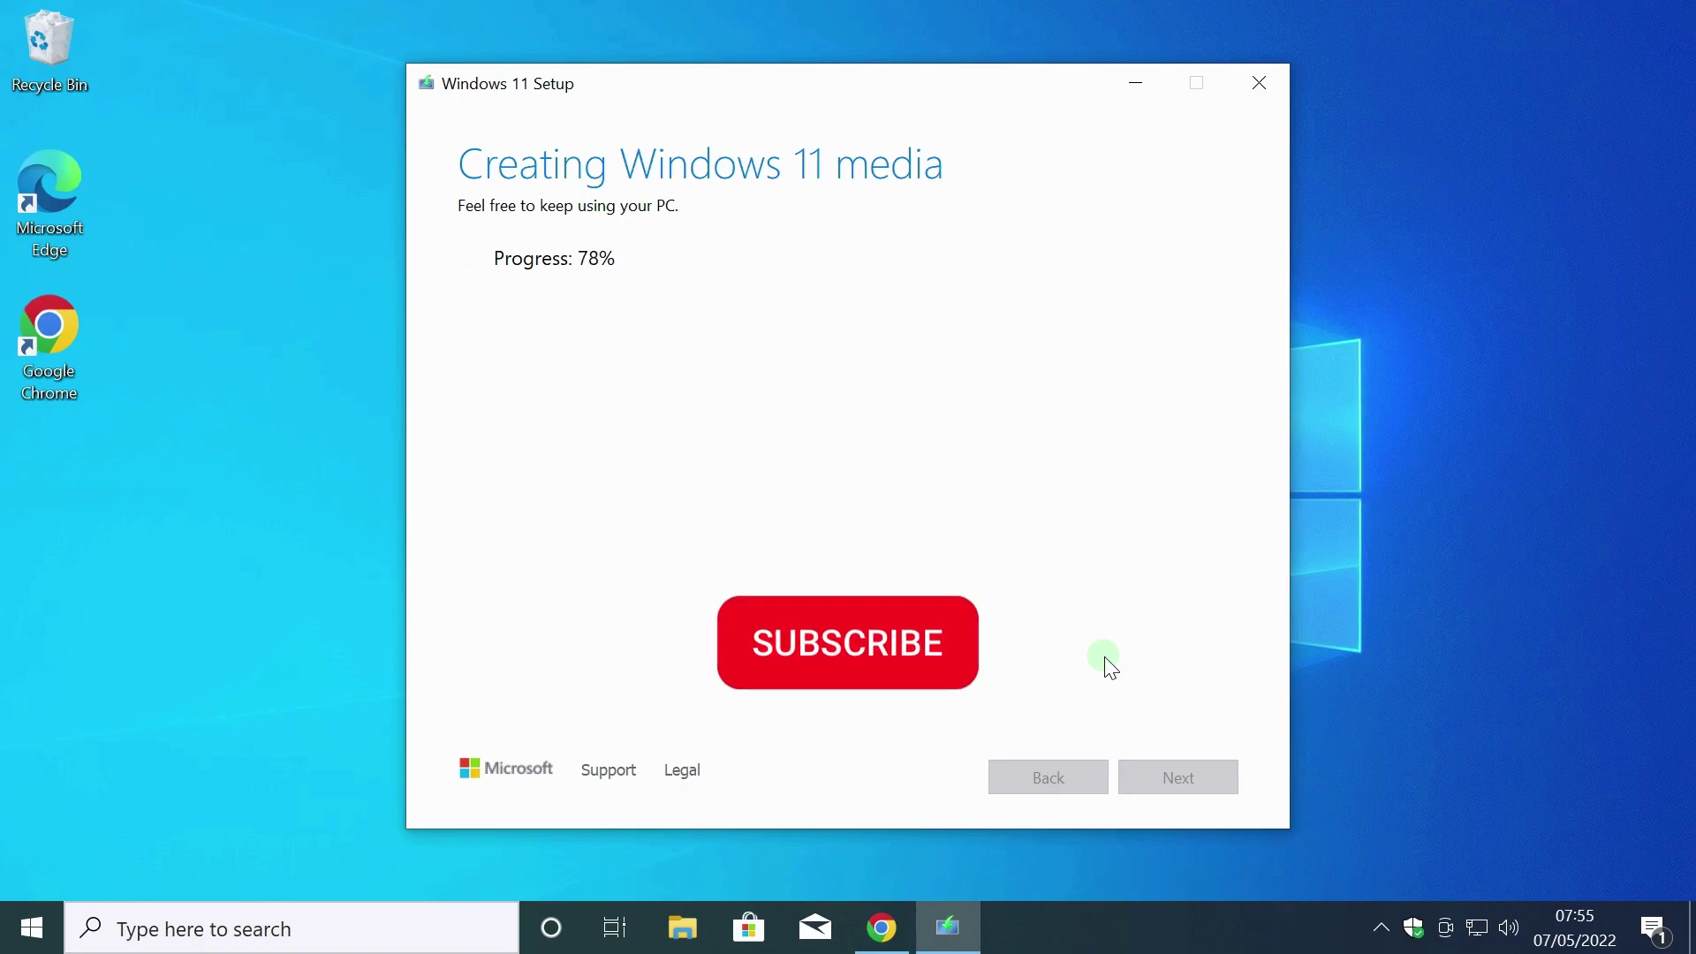
pyautogui.click(846, 641)
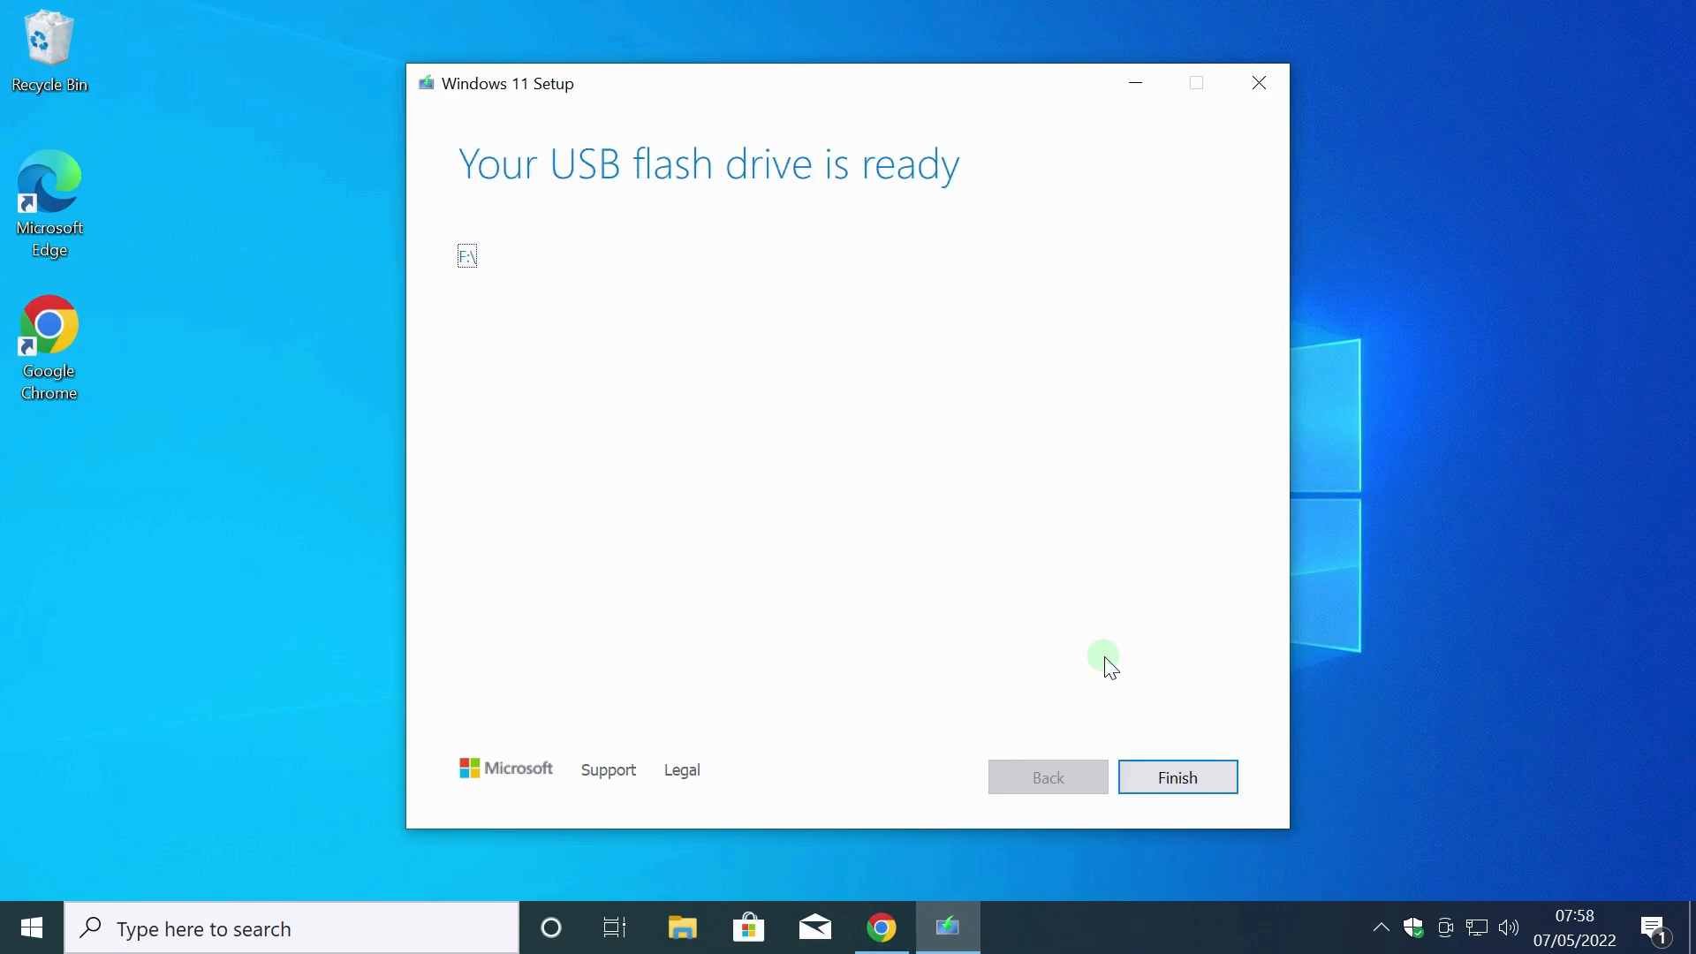
pyautogui.moveTo(522, 272)
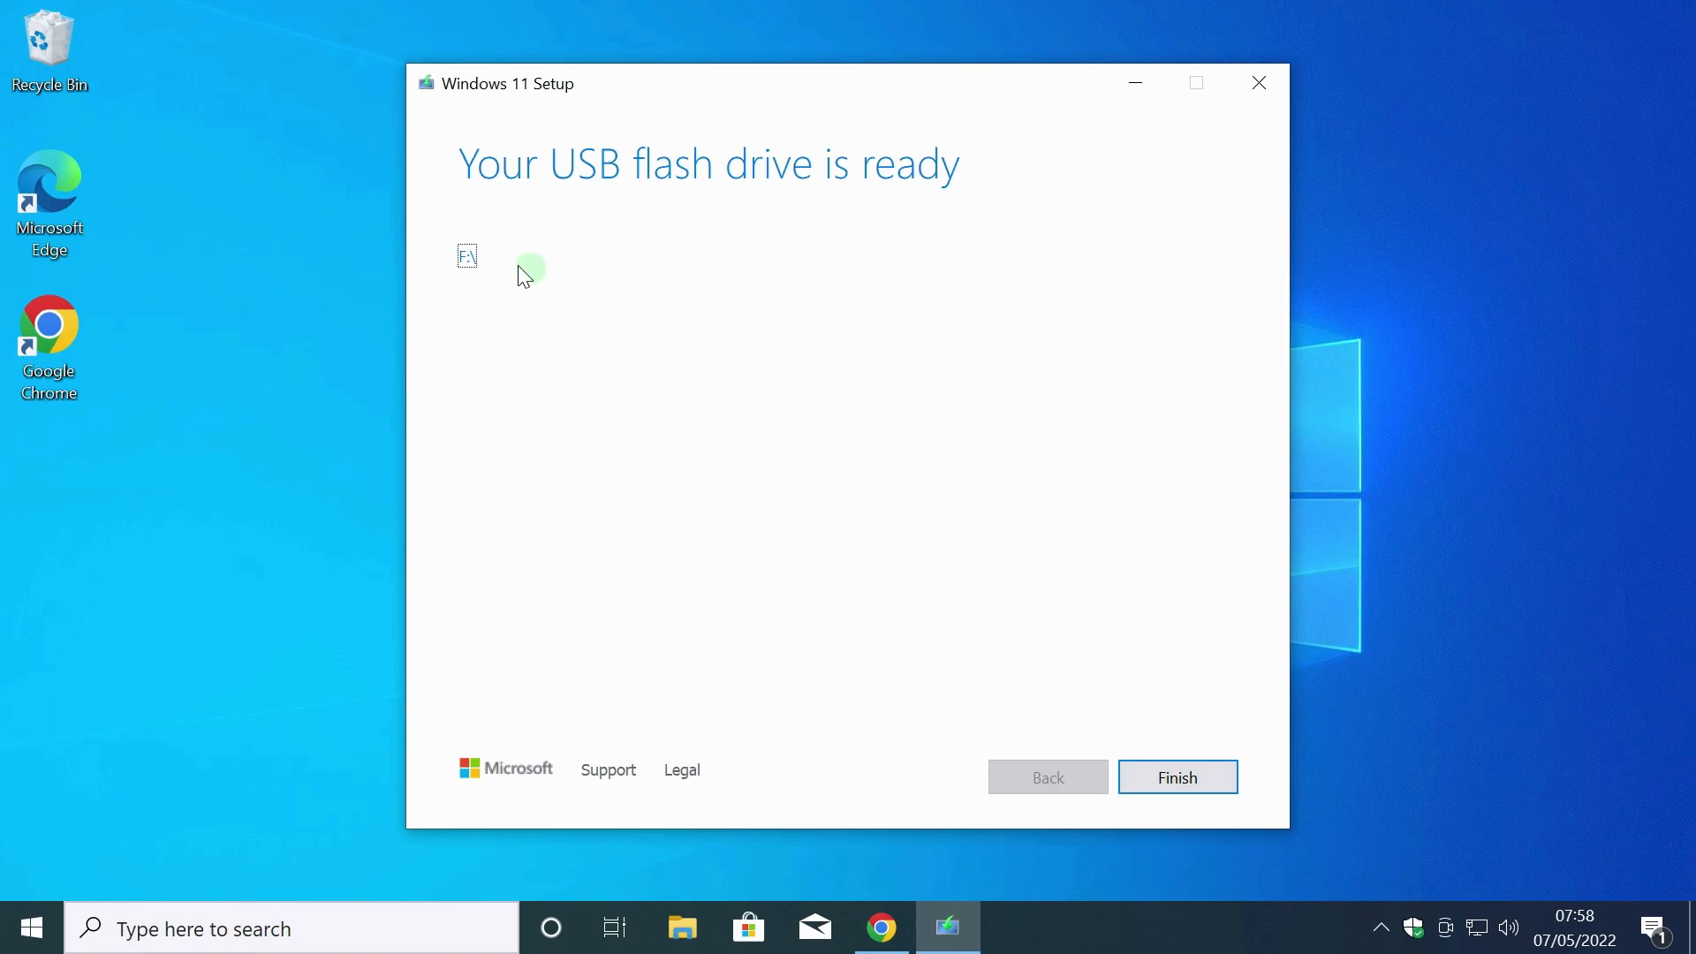
pyautogui.moveTo(466, 256)
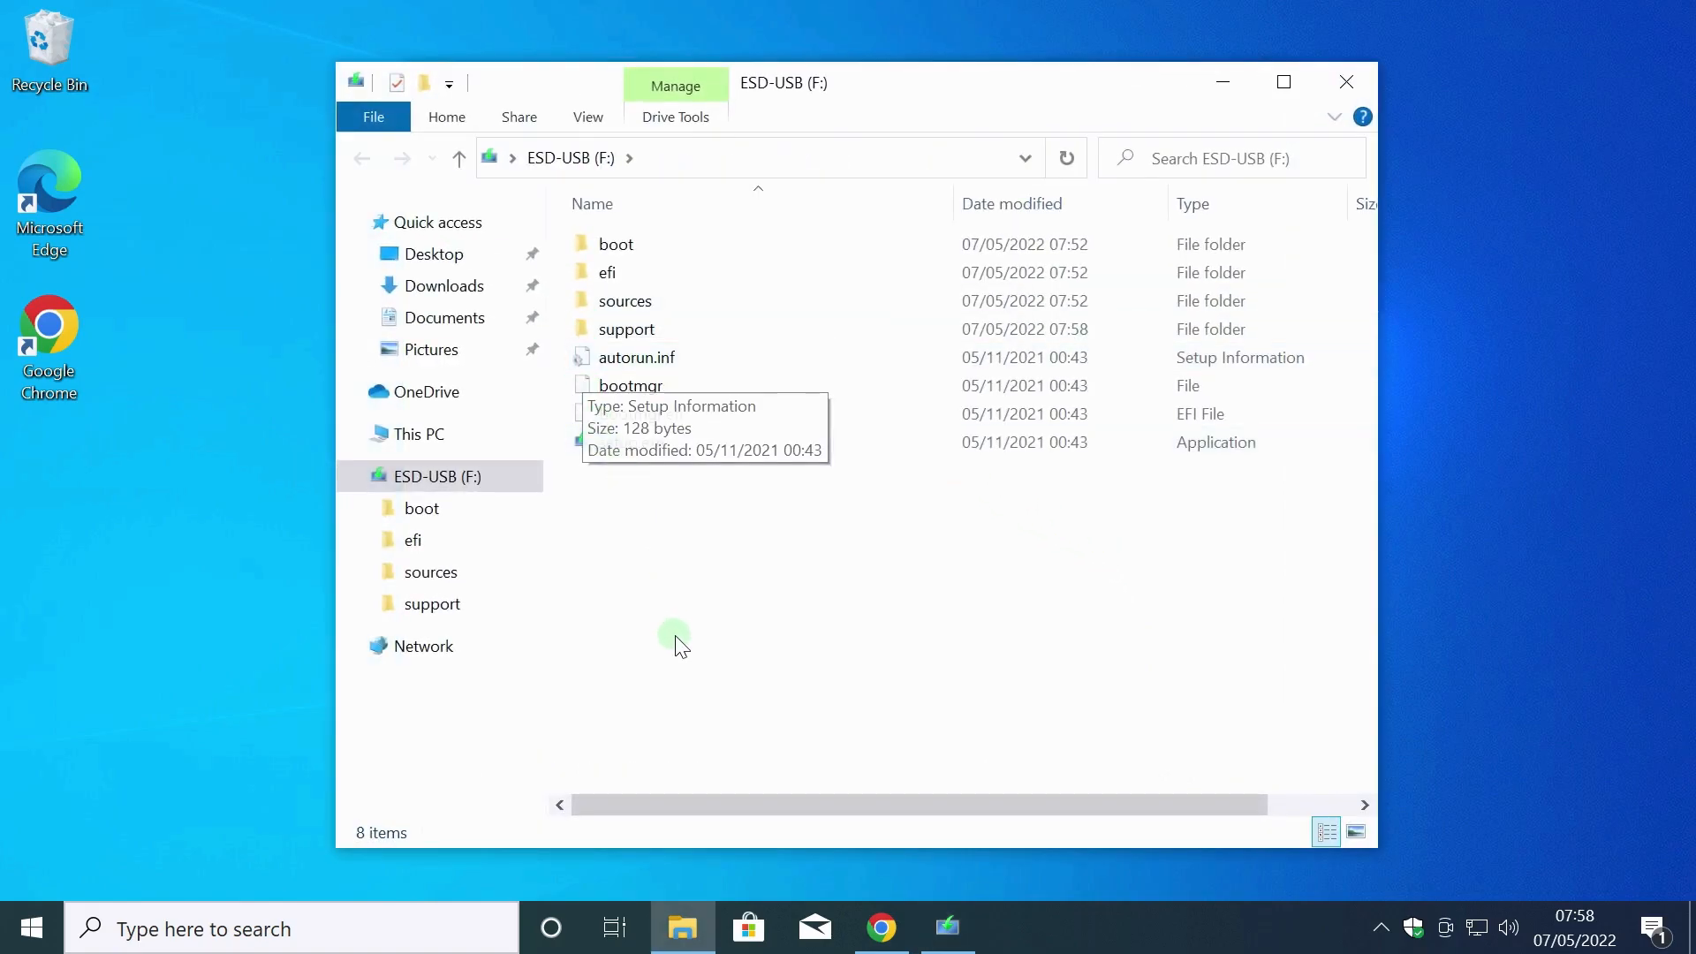
pyautogui.moveTo(1448, 205)
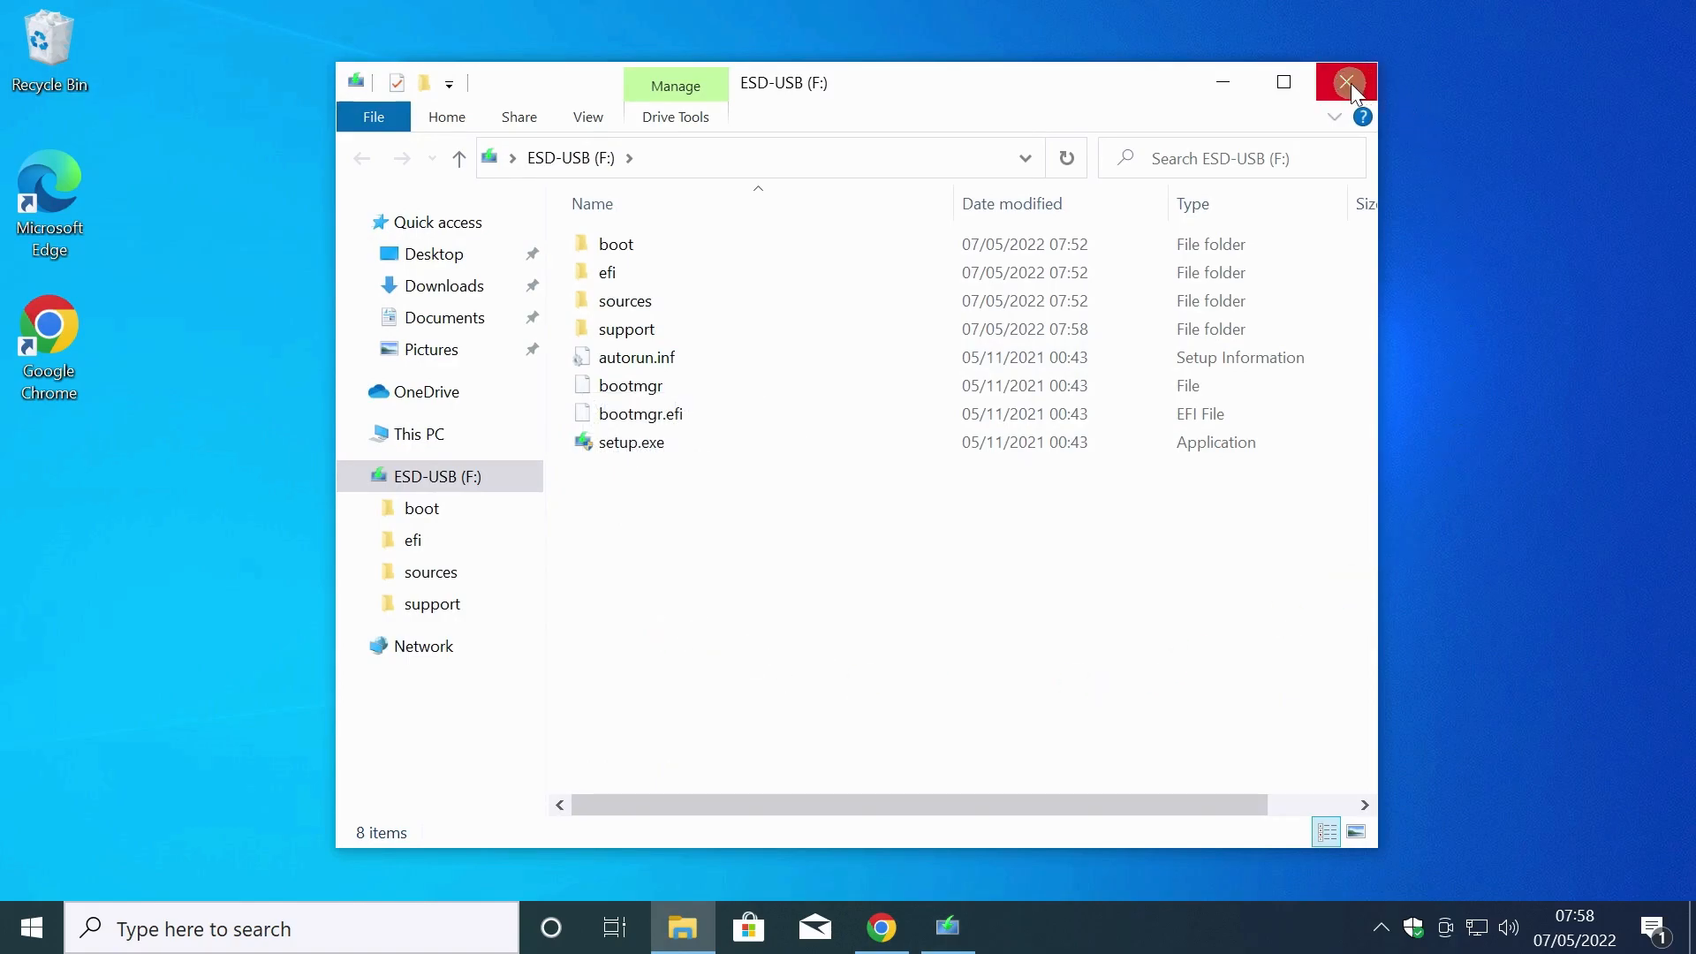
# Close the F: drive contents window and finish the setup wizard.
pyautogui.click(1346, 83)
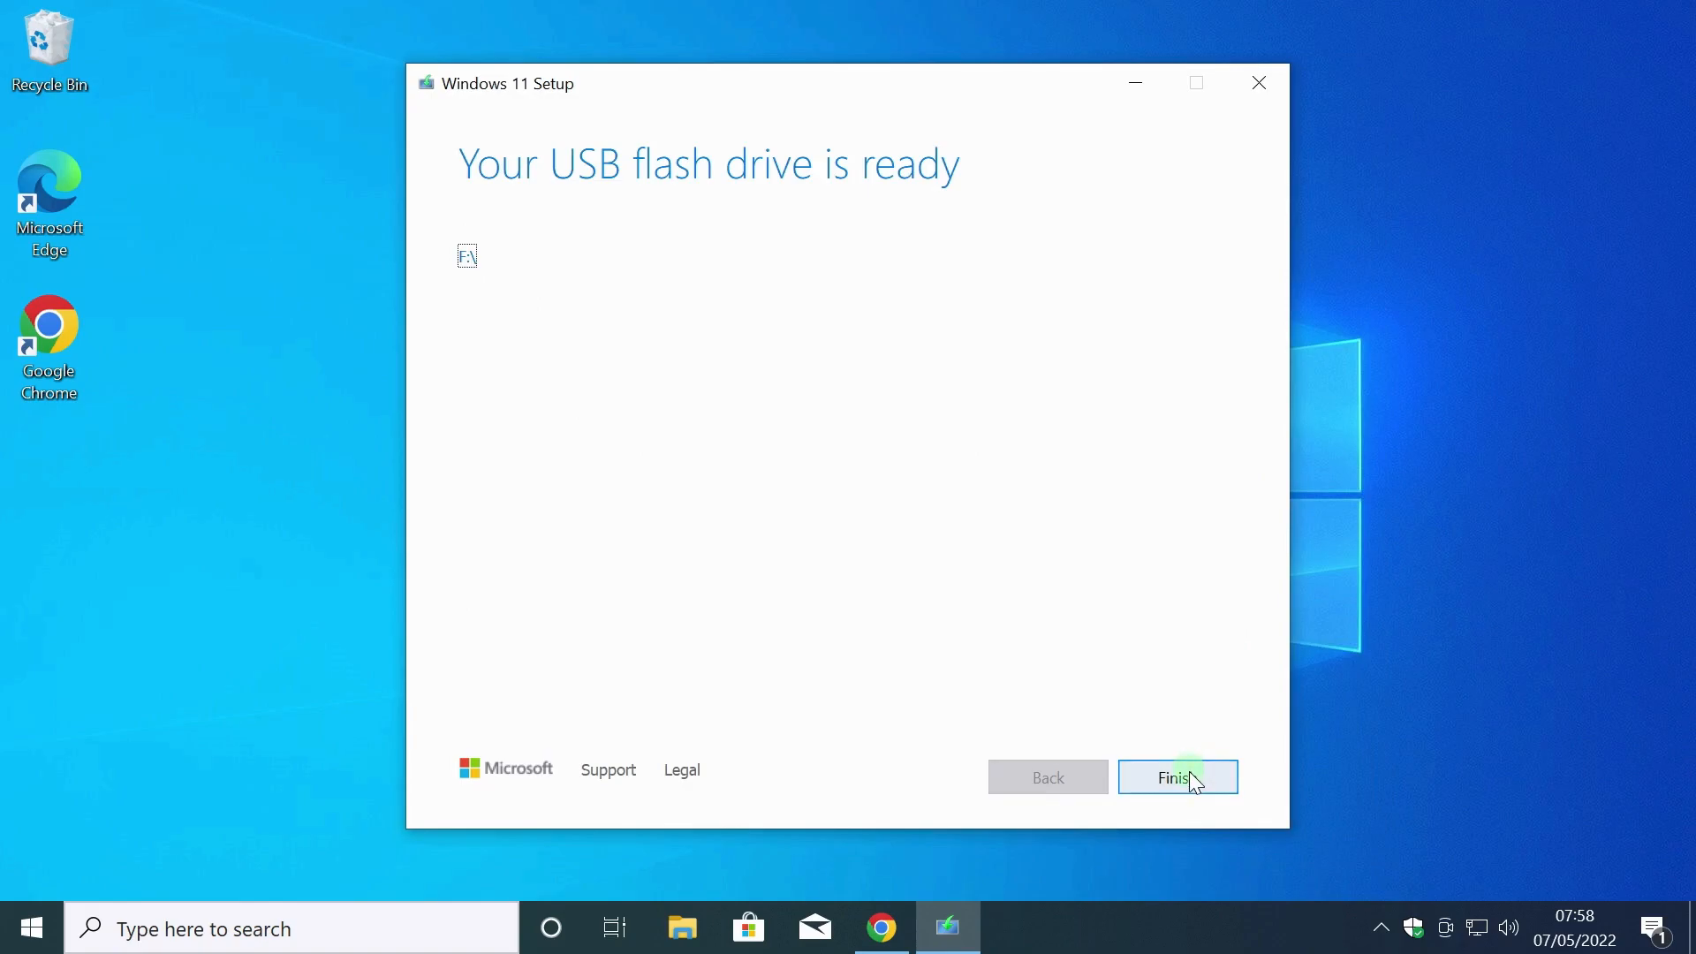
pyautogui.click(1177, 777)
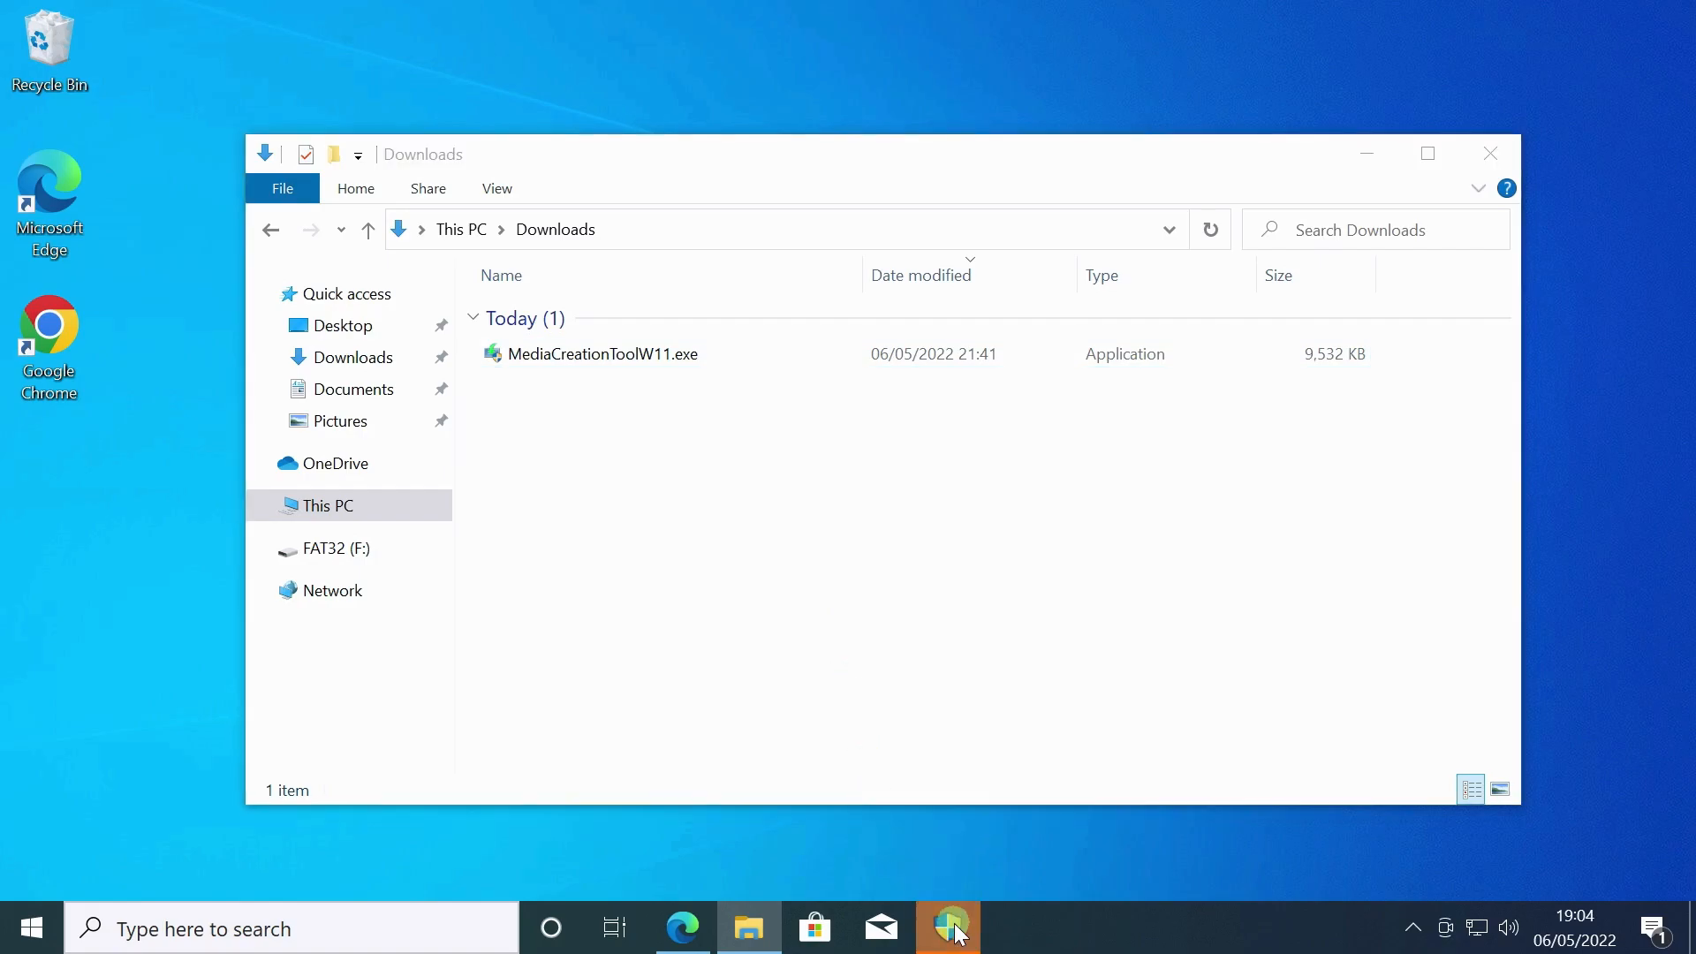
# Run MediaCreationToolW11.exe again from Downloads, raising the UAC prompt.
pyautogui.doubleClick(601, 353)
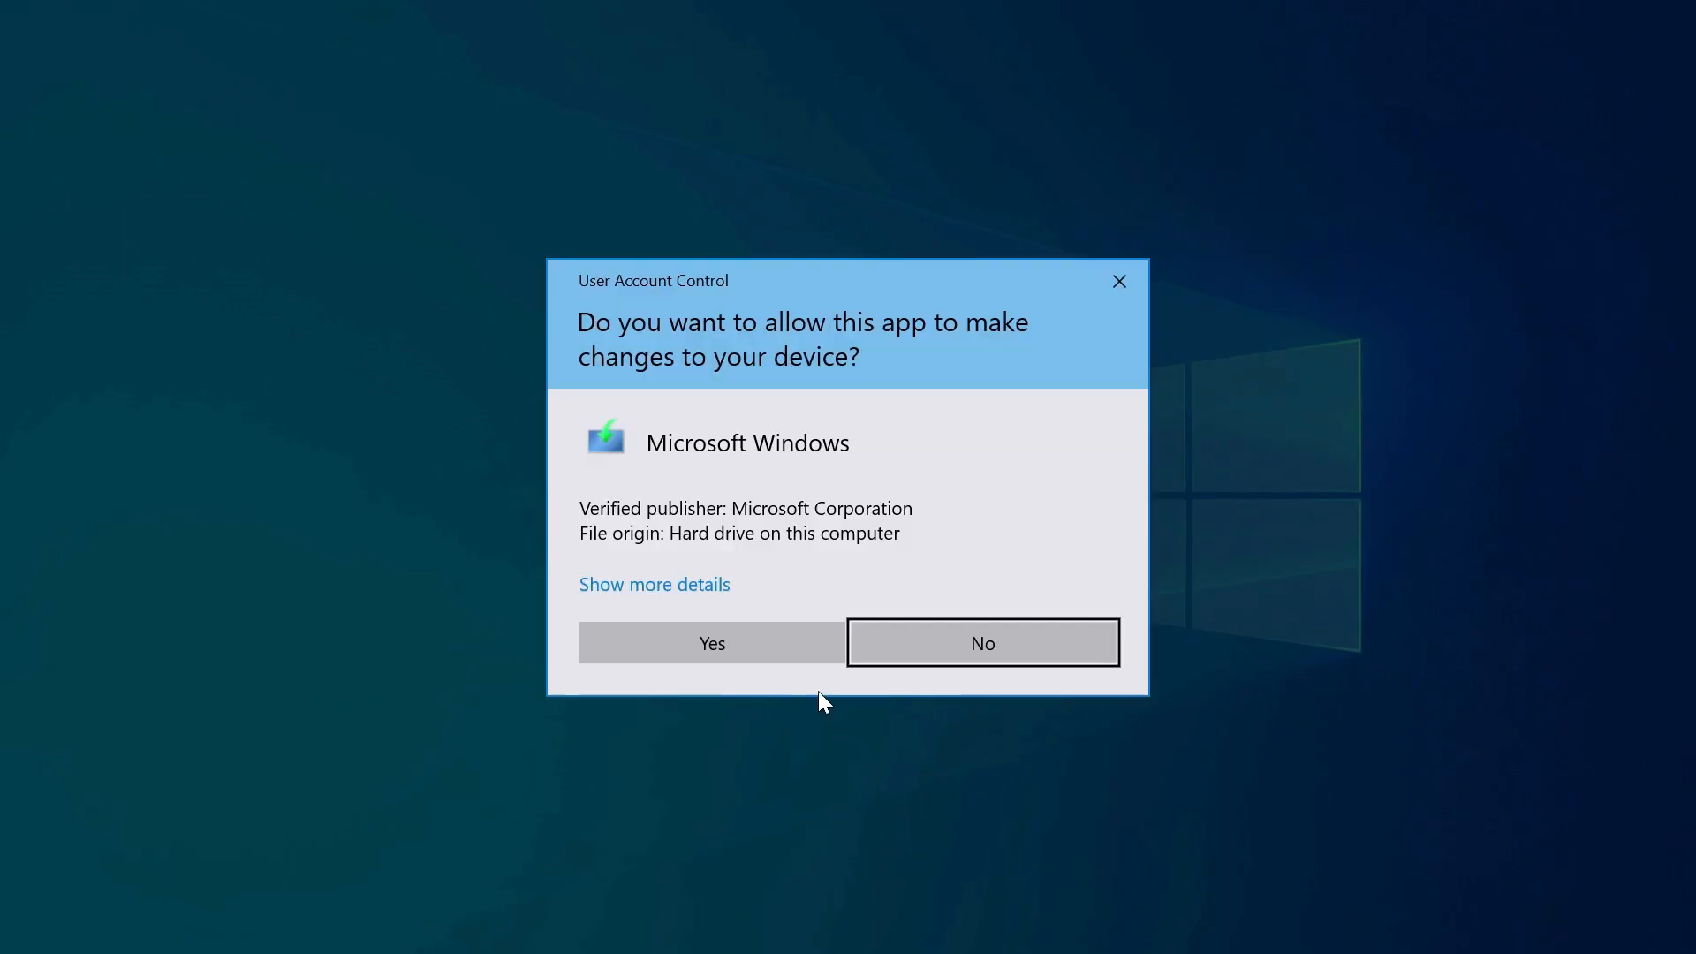